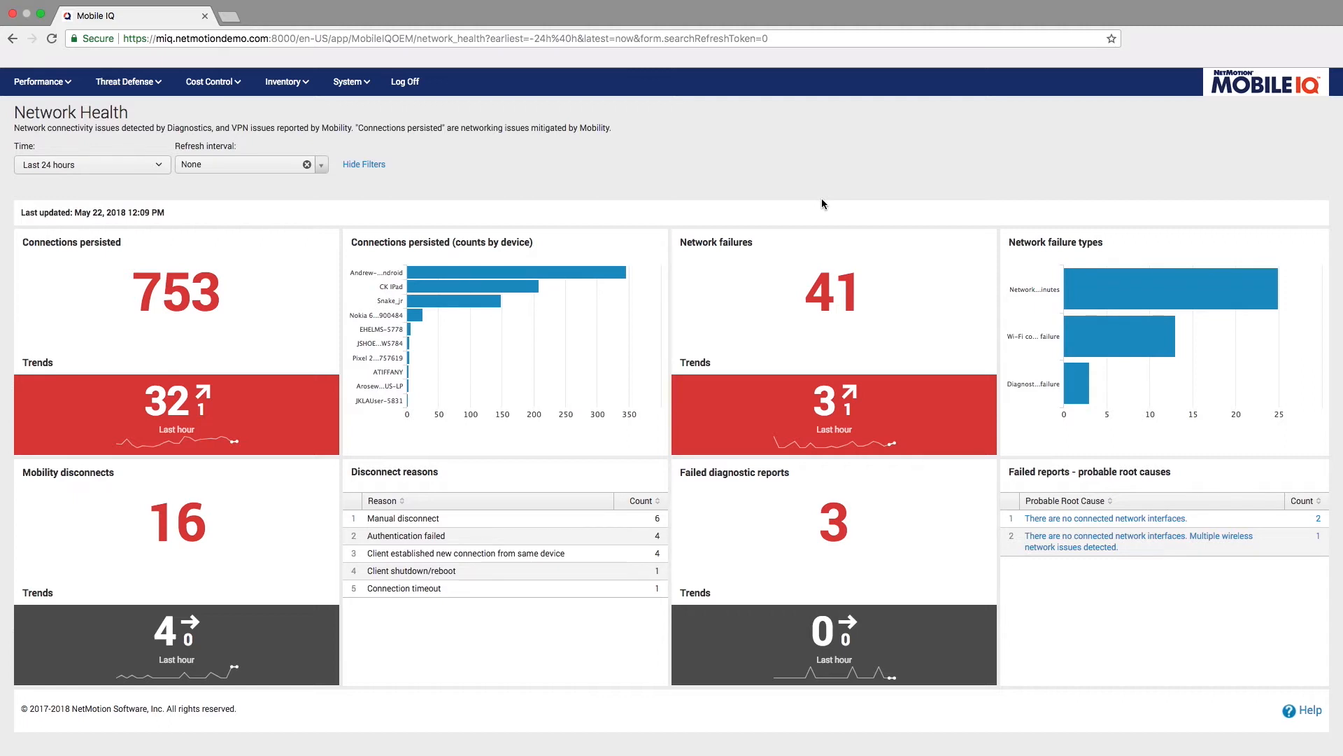
mouse_move(557, 355)
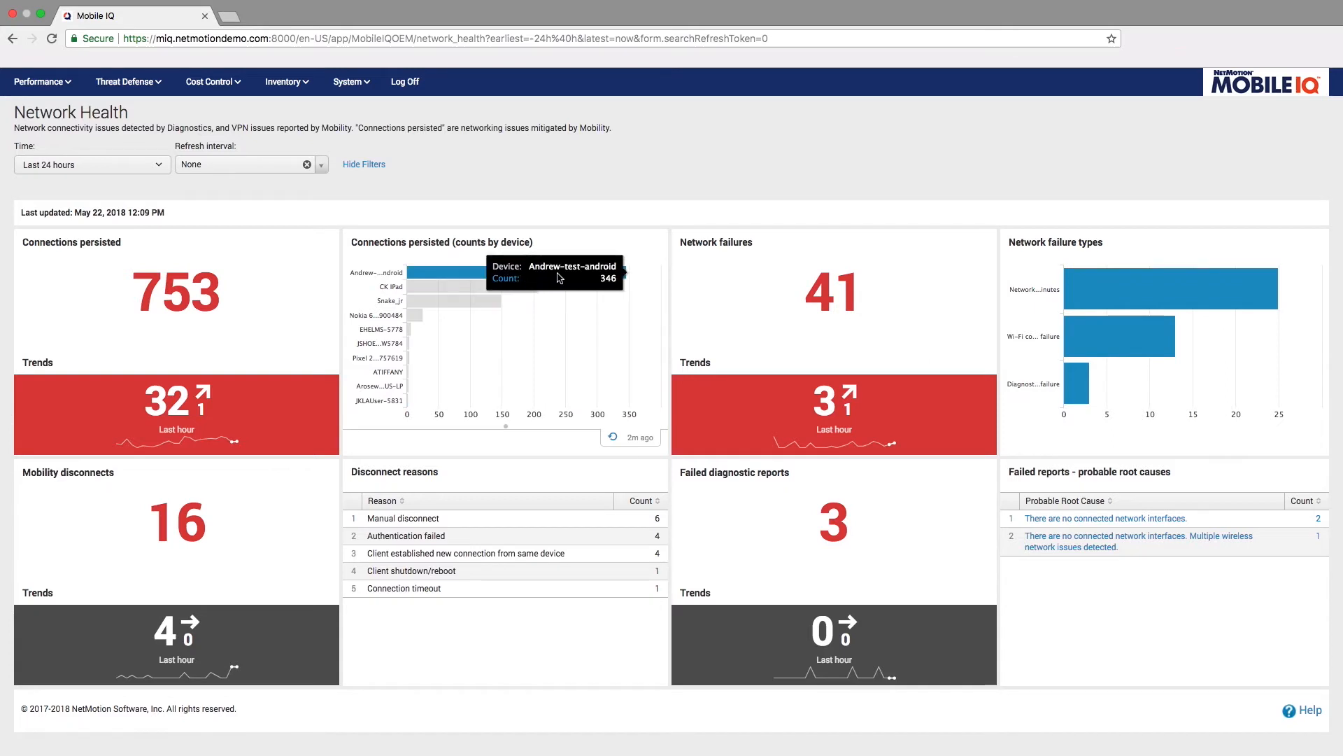
mouse_move(1095, 310)
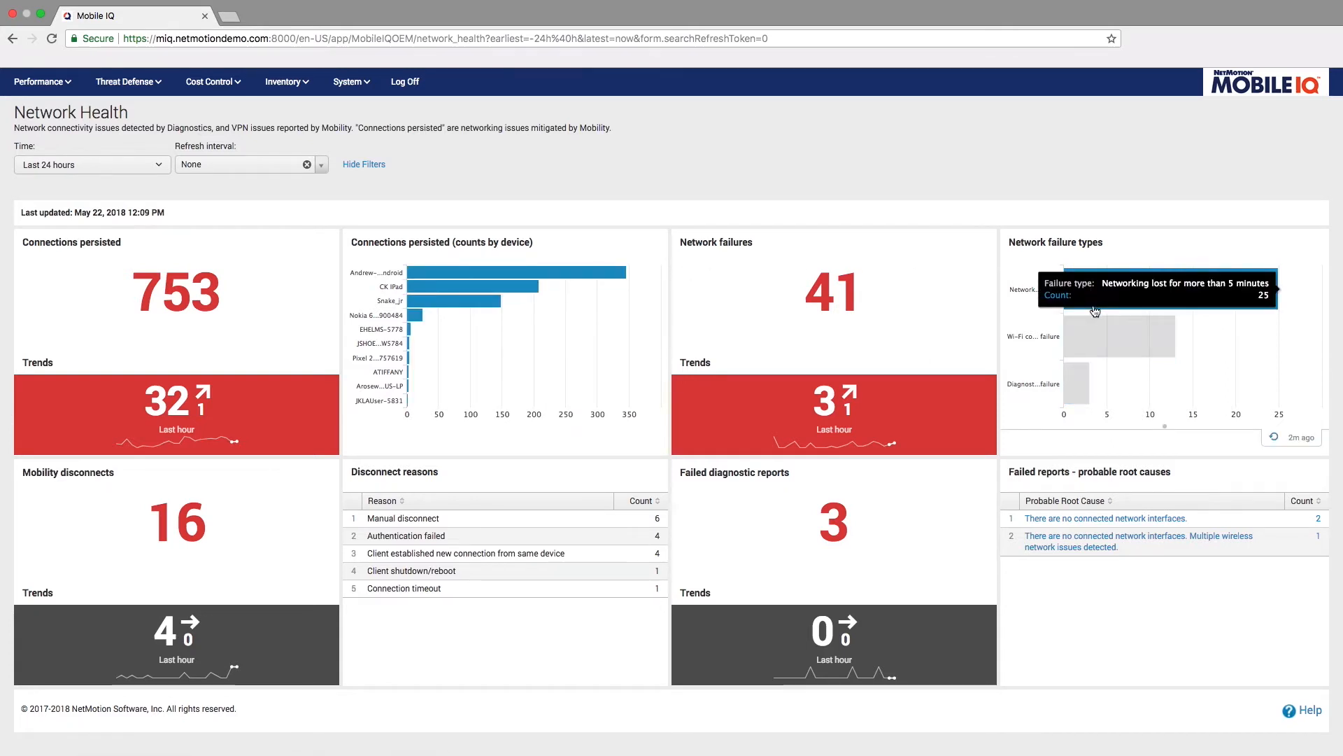
mouse_move(936, 308)
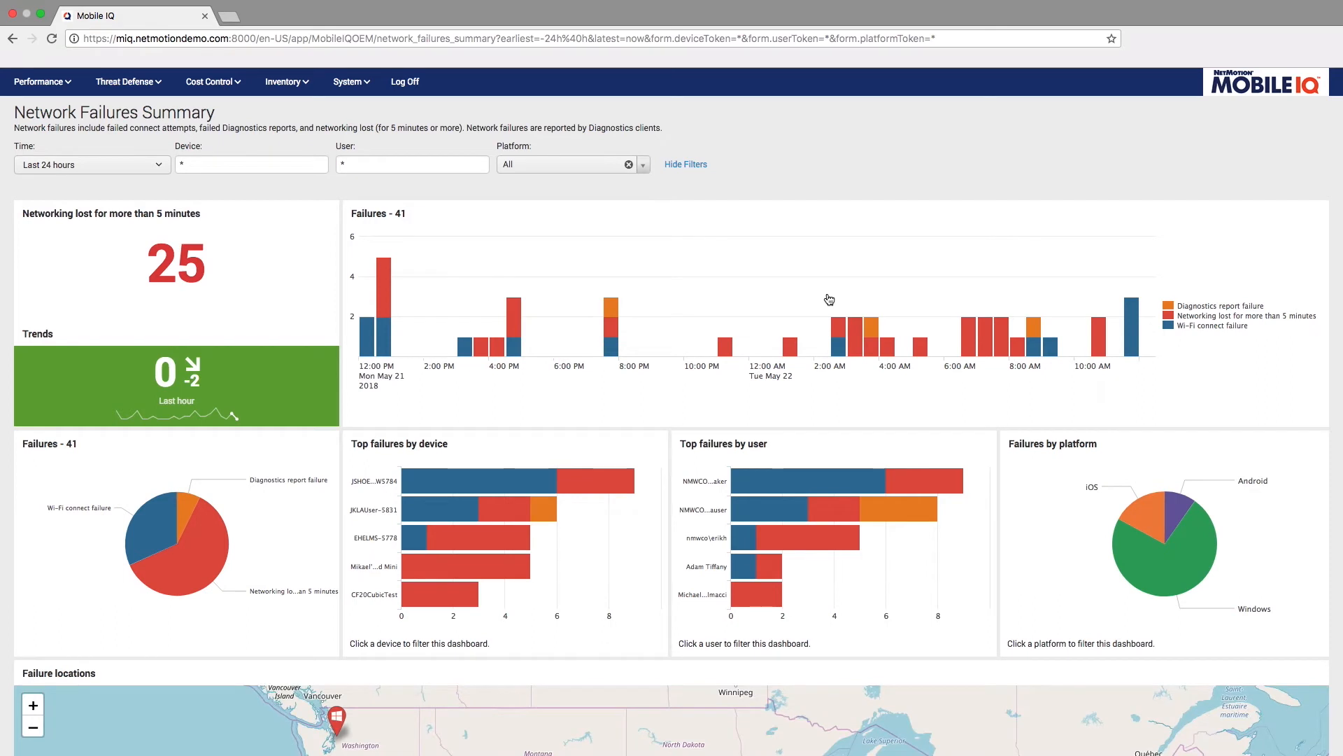
Scroll through the Network Failures Summary, then list the Network Bandwidth dashboards under Performance
scroll(down, 3)
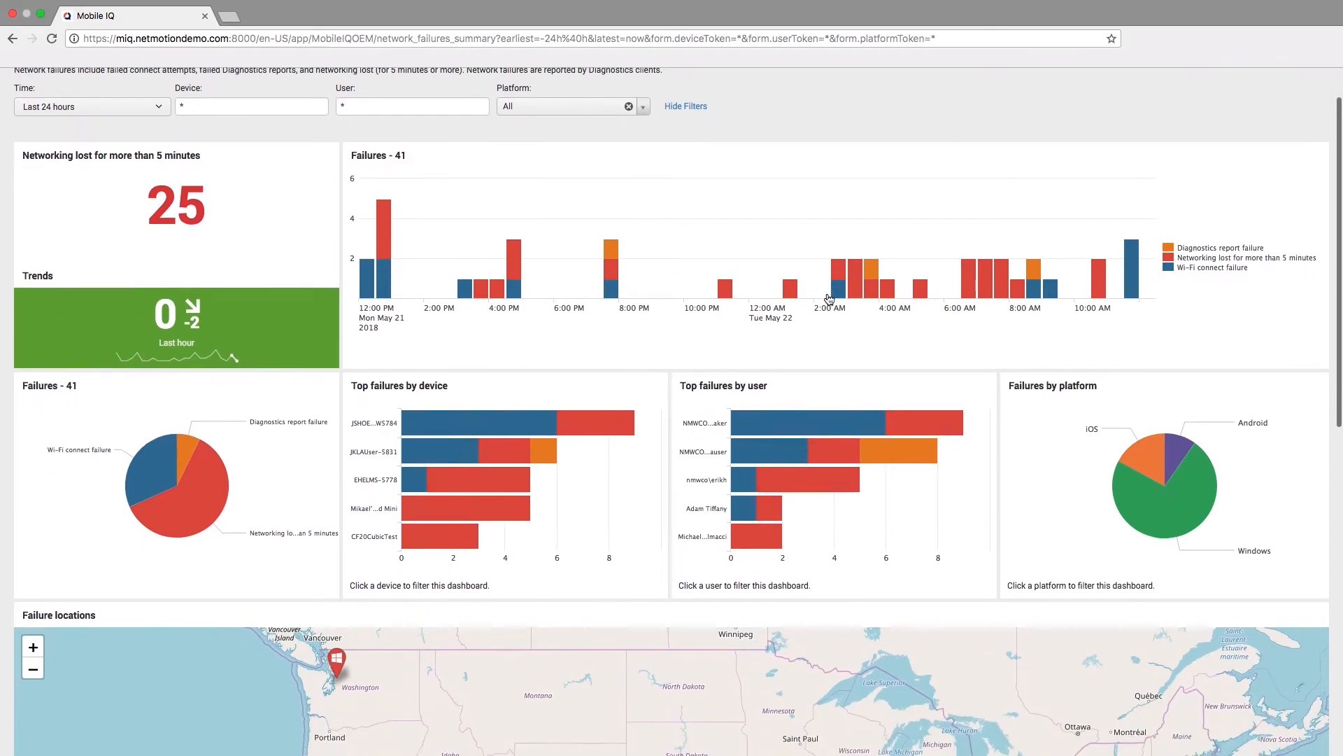
scroll(down, 3)
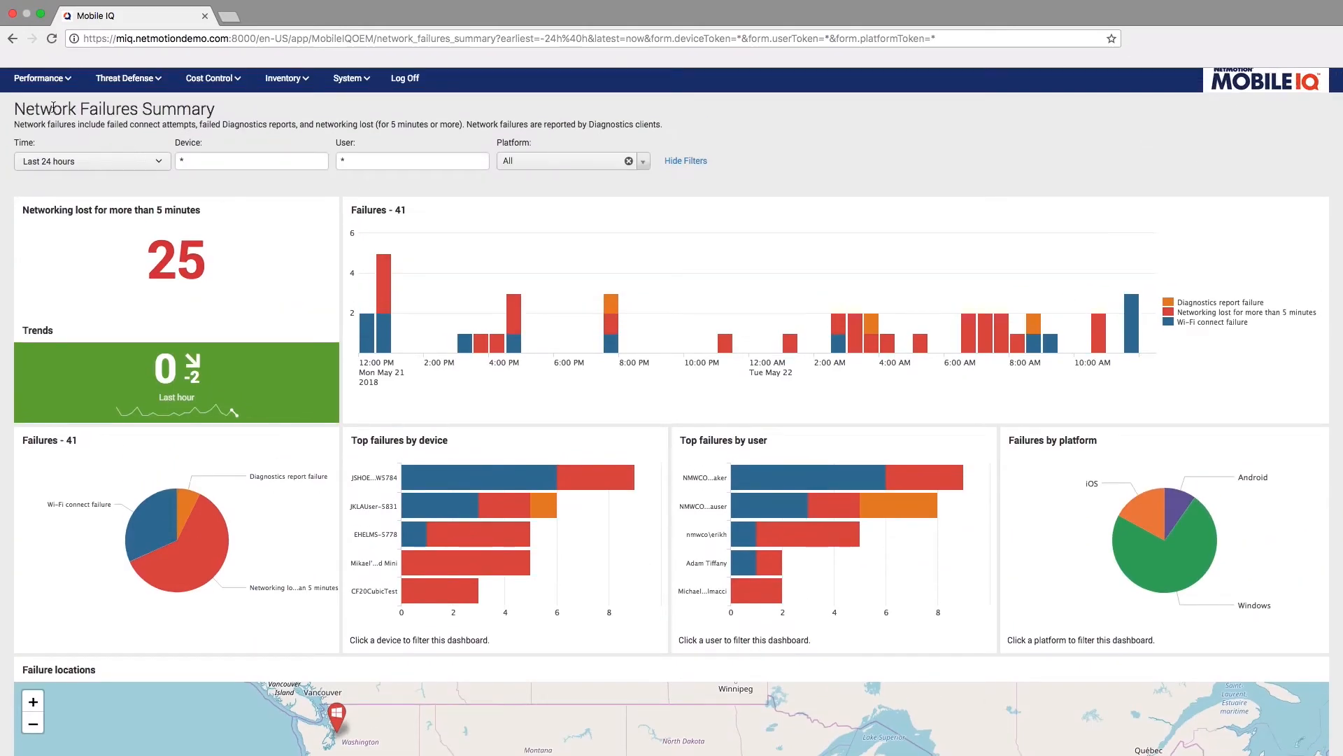
click(39, 78)
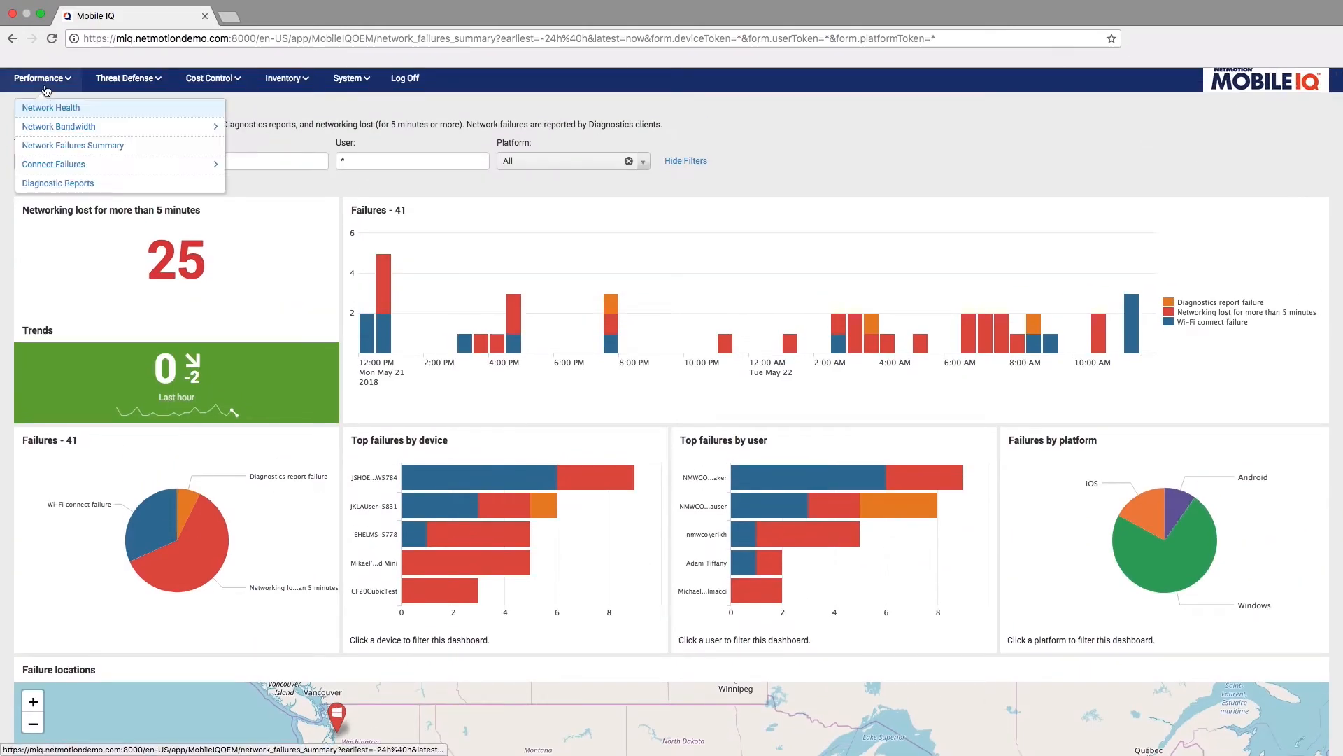
click(58, 126)
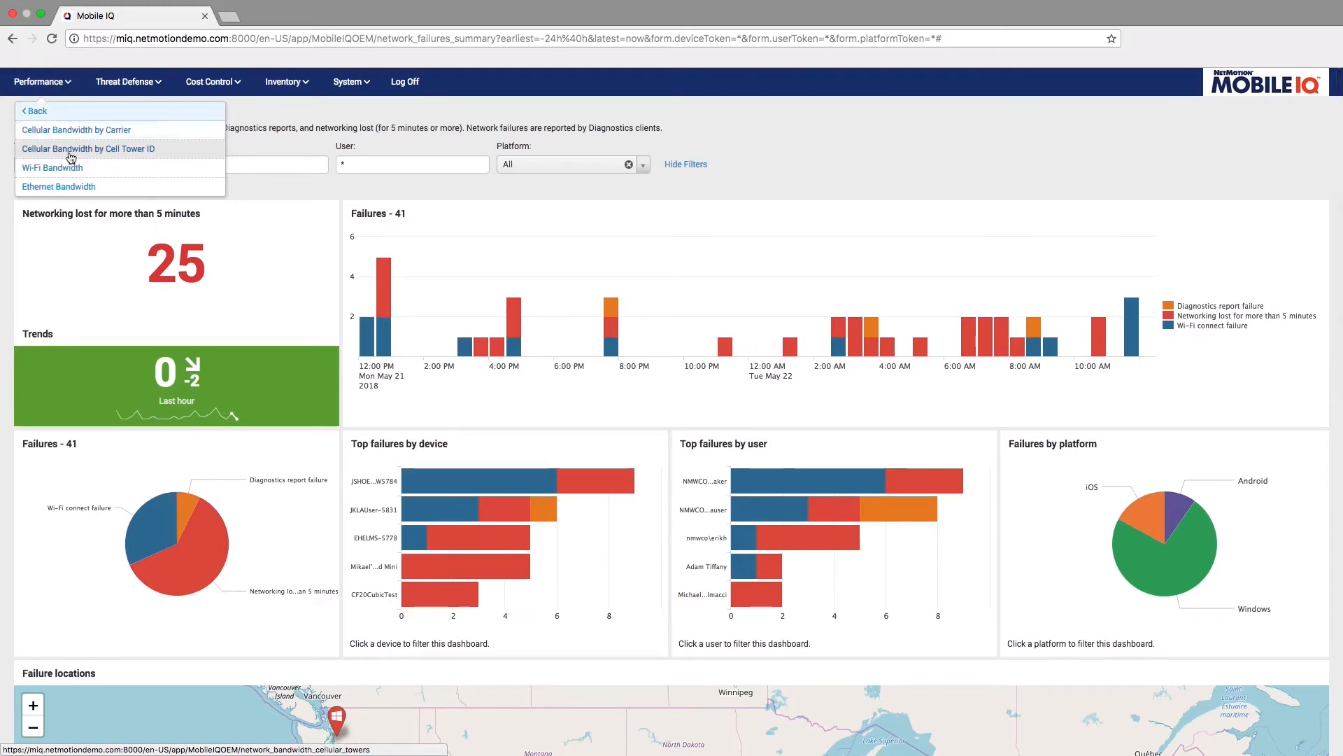
Show the Wi-Fi Bandwidth dashboard with average download, upload and latency from 33 tests
click(52, 166)
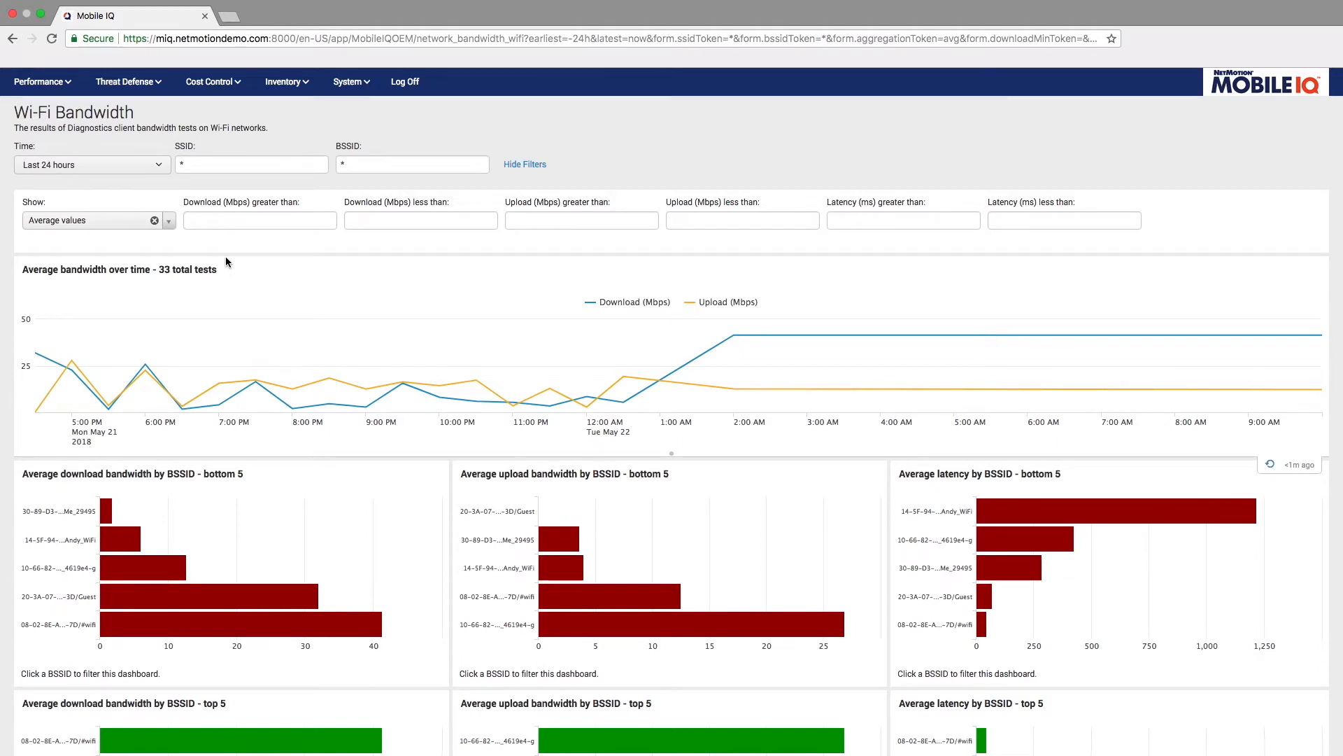
mouse_move(731, 337)
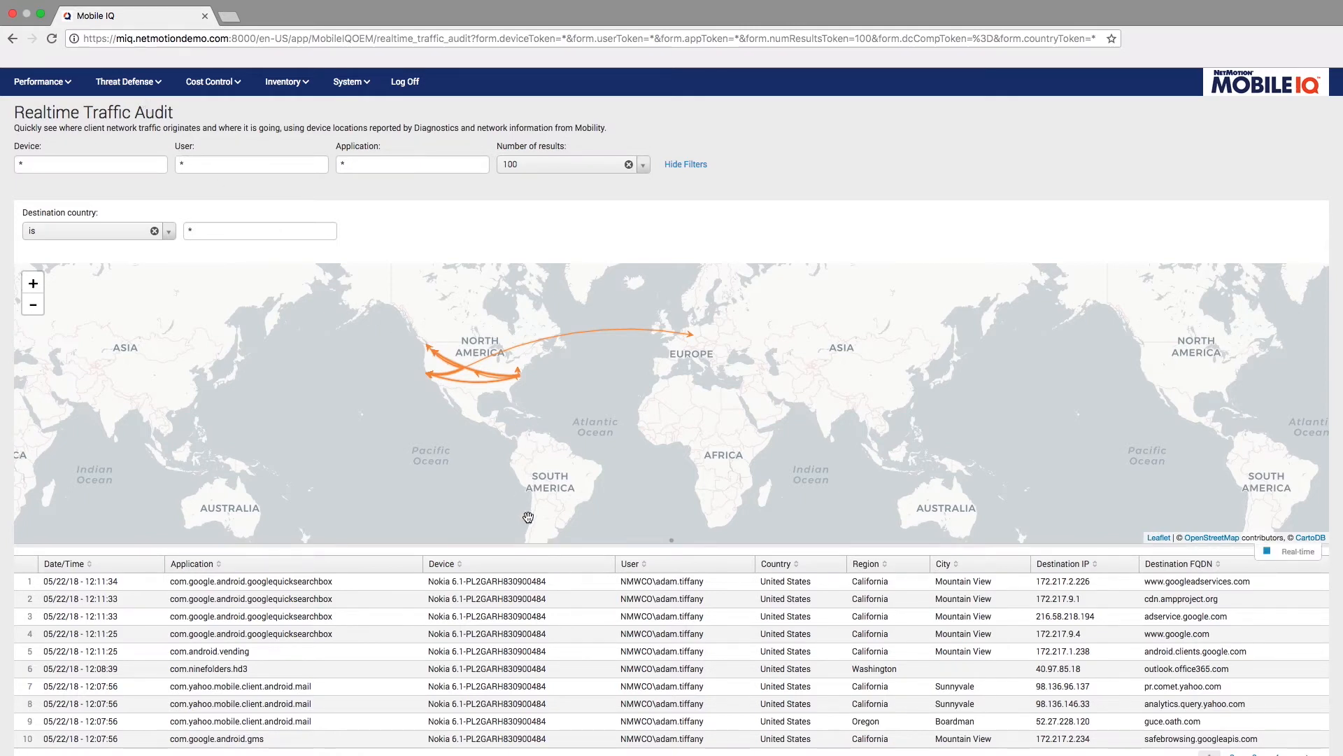
Scroll down the Realtime Traffic Audit to its map and connections table
scroll(down, 3)
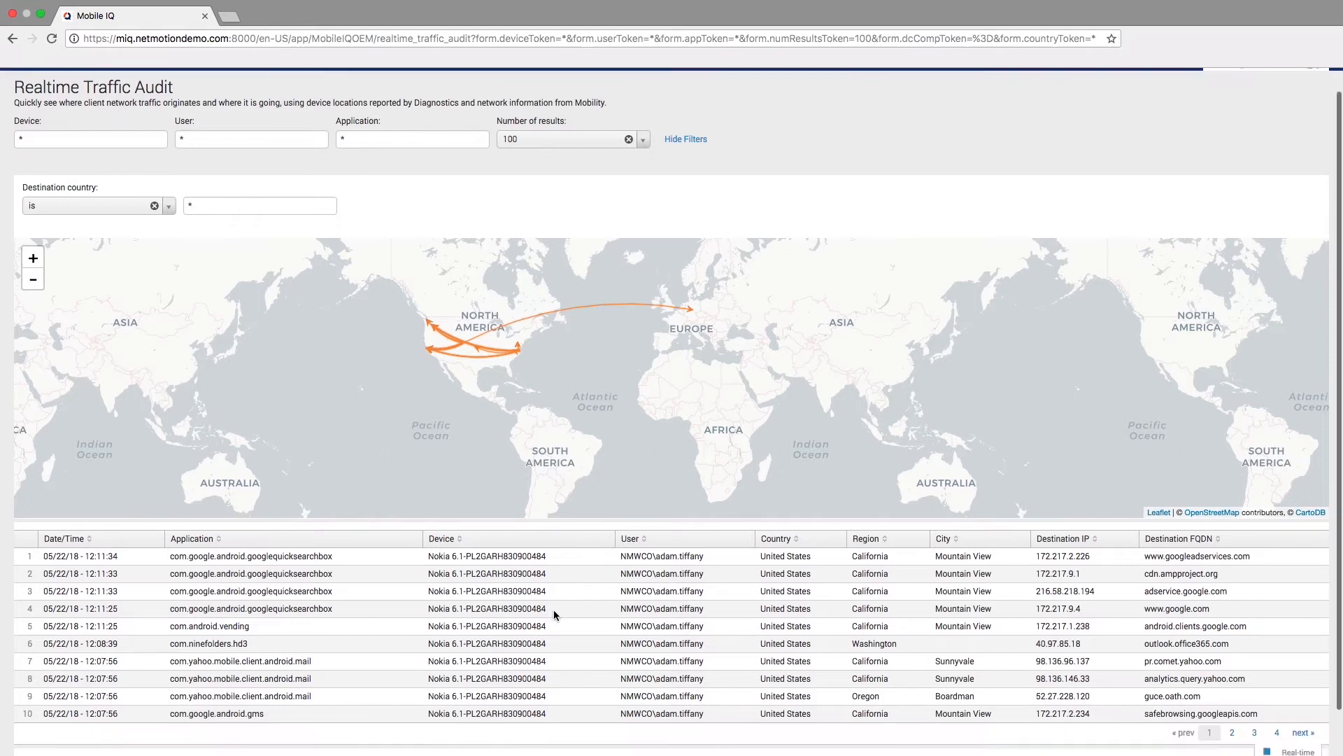
scroll(down, 3)
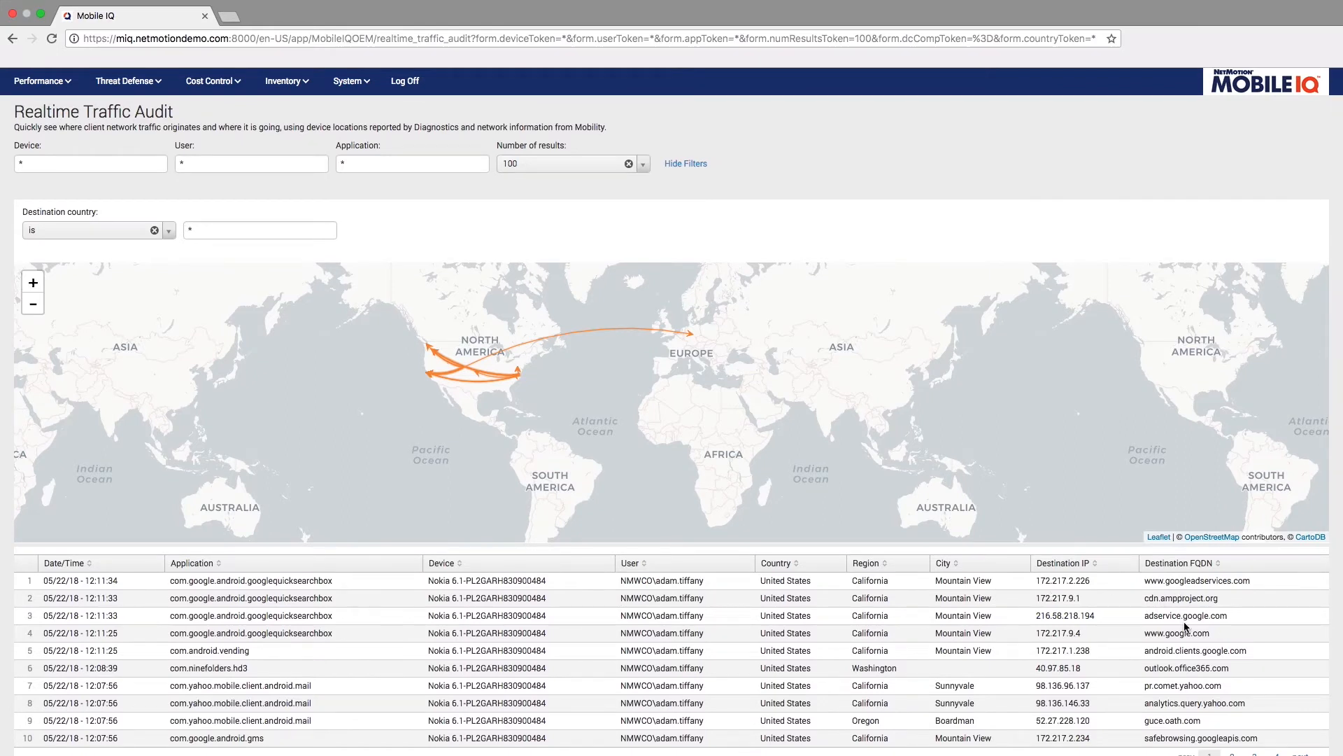
mouse_move(1146, 641)
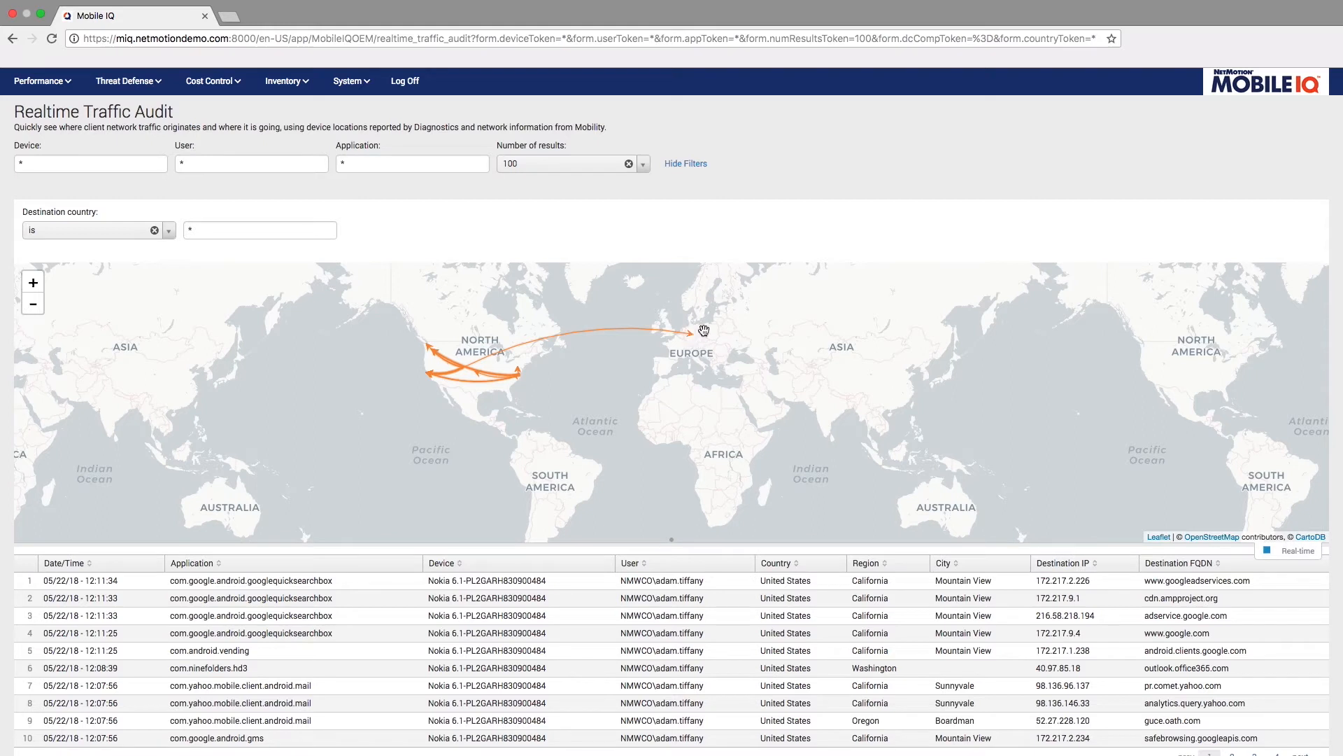
mouse_move(695, 334)
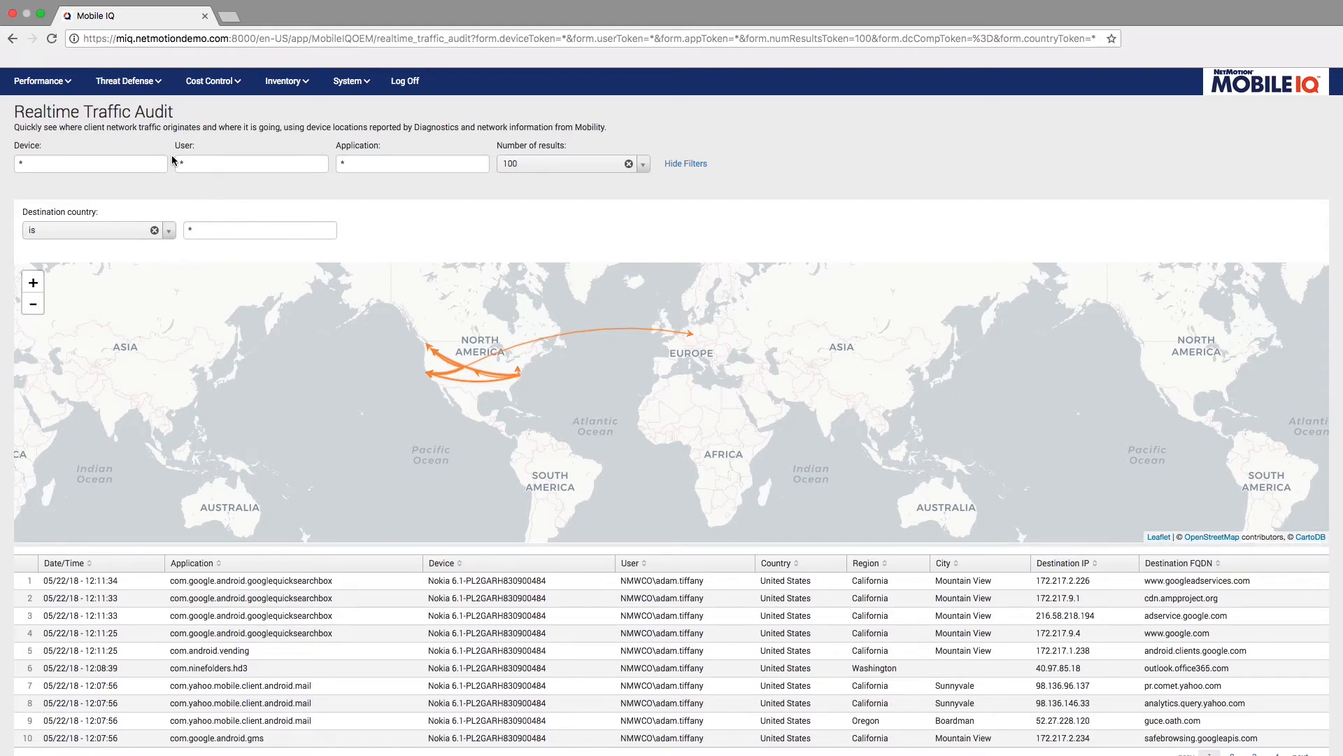
mouse_move(127, 81)
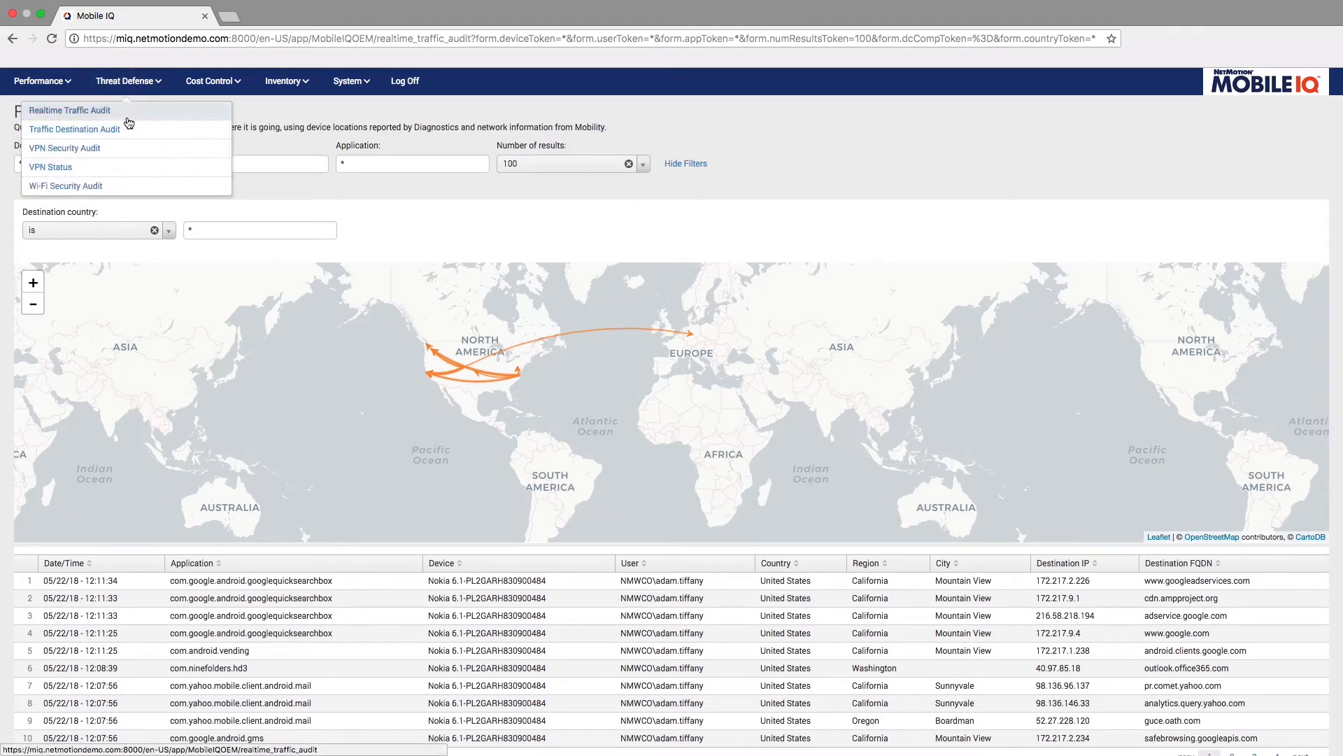
Show the Traffic Destination Audit map and inspect session details for the Dublin destination
click(74, 128)
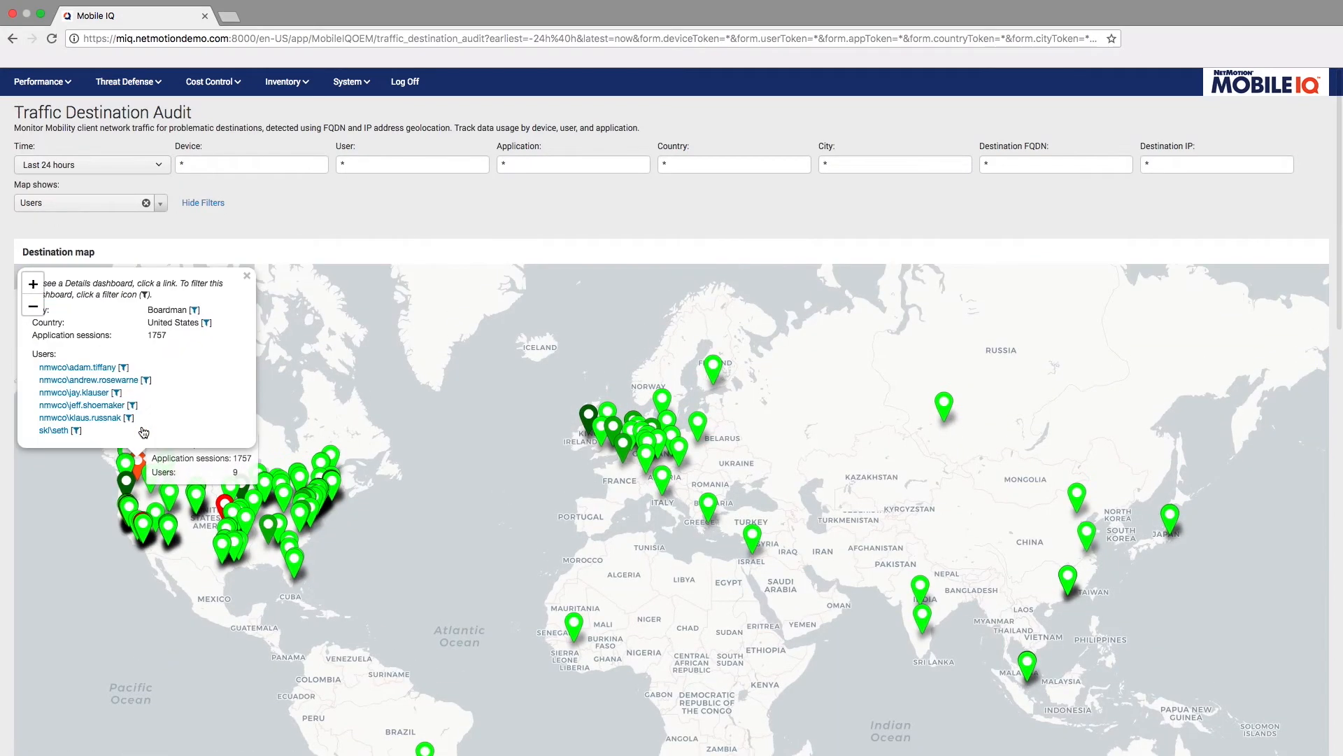
click(160, 203)
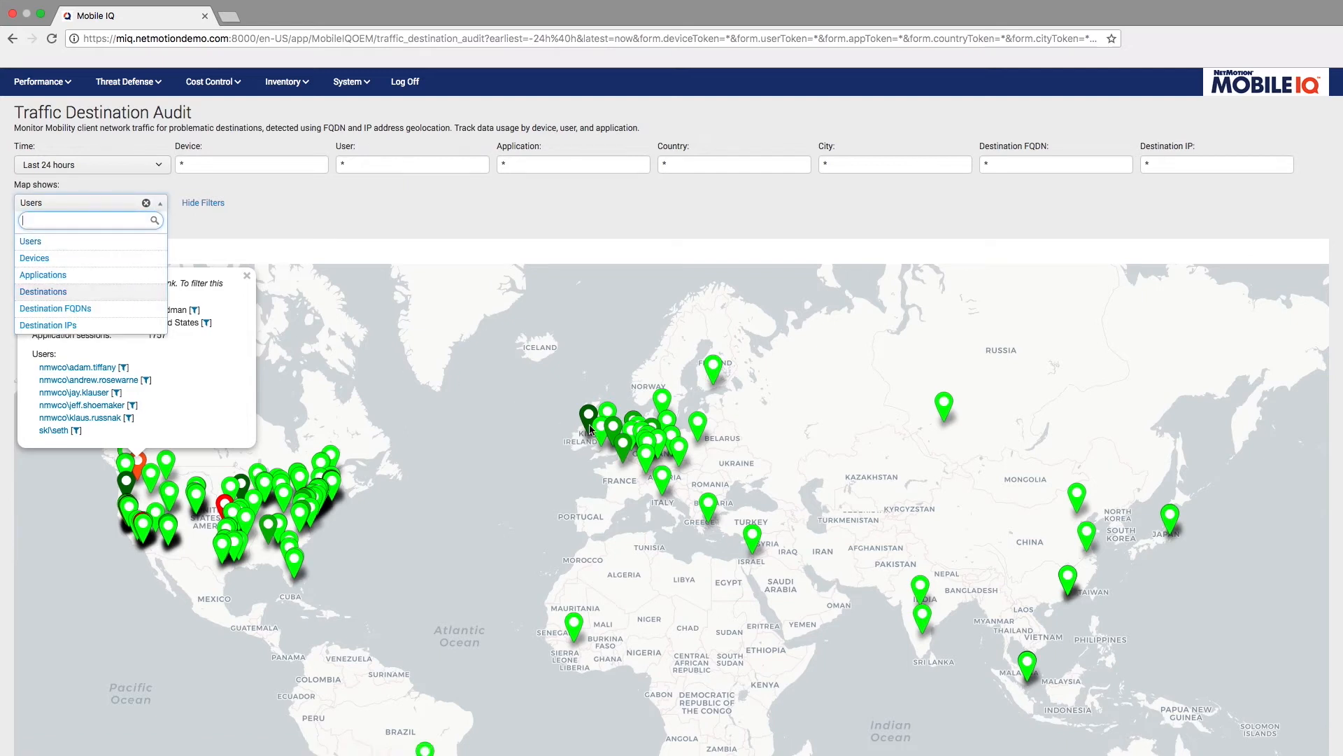
click(595, 420)
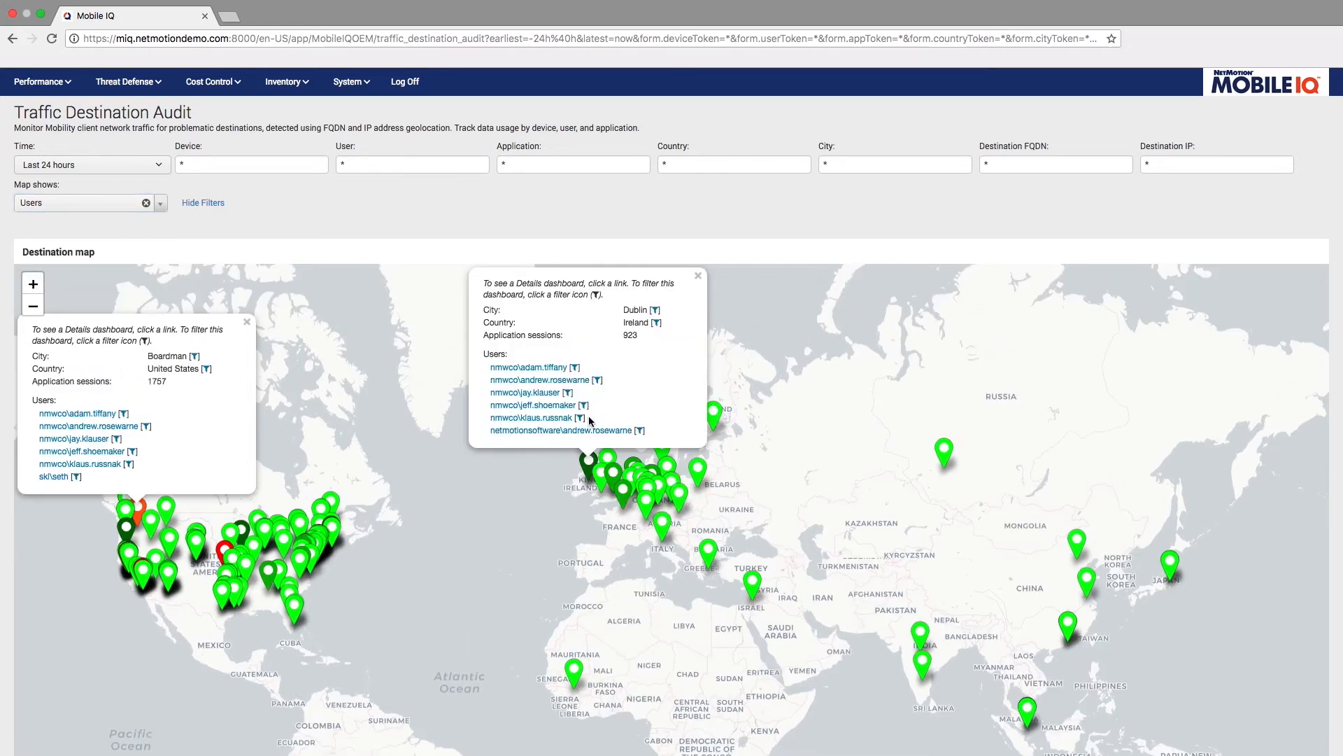
click(127, 81)
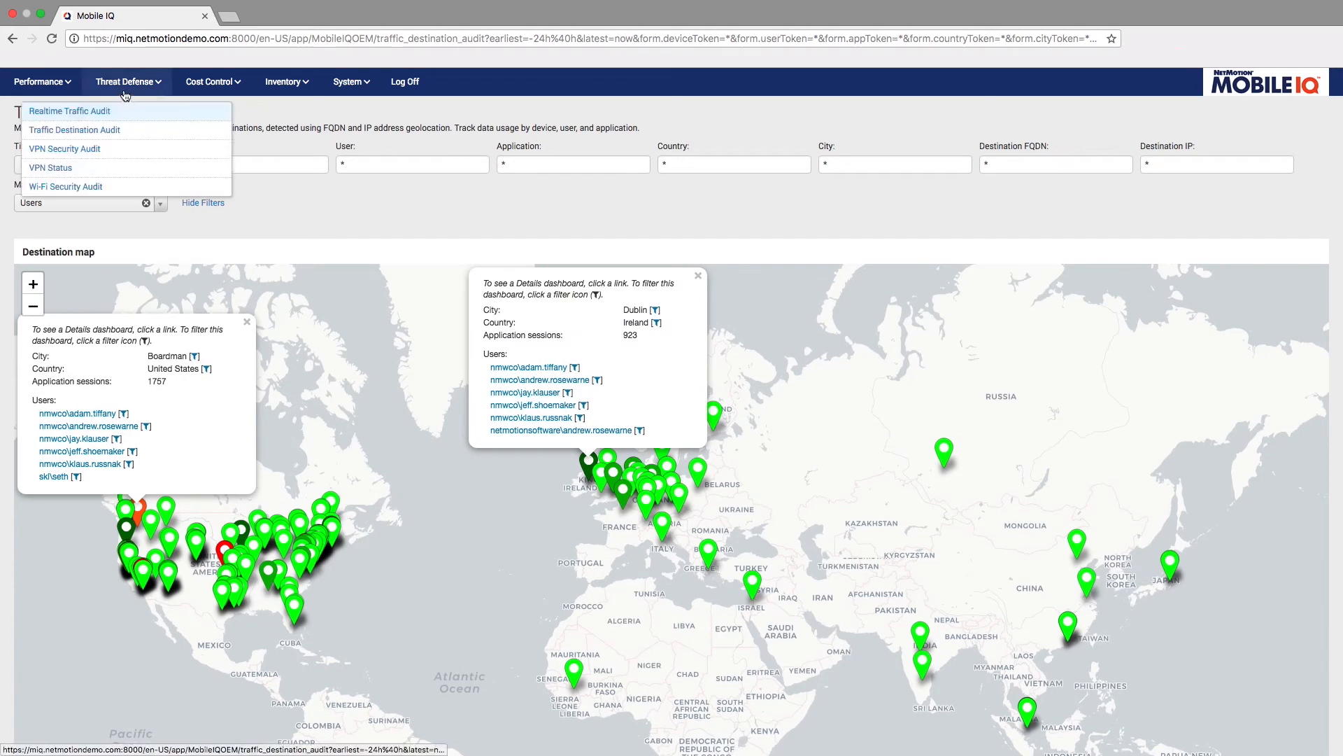
mouse_move(66, 186)
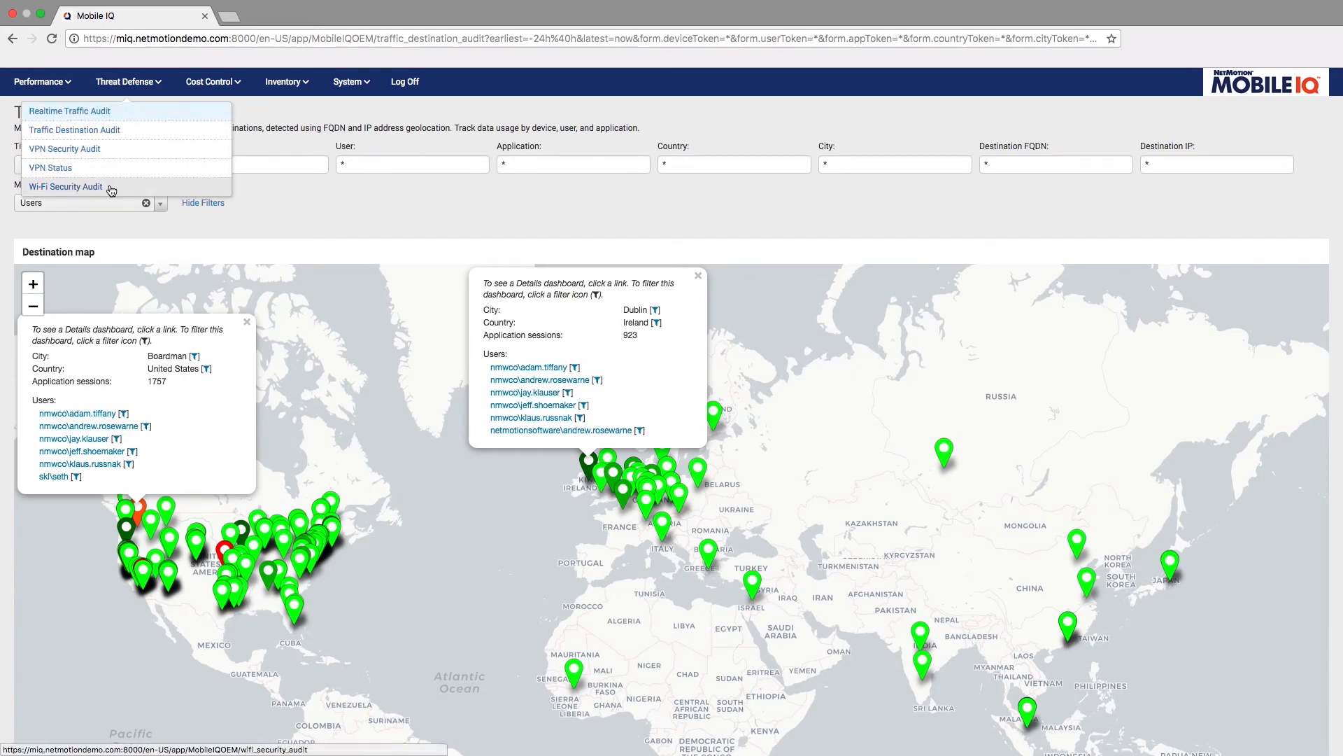
Show the Wi-Fi Security Audit with its 18 insecure connections across 9 devices and 6 SSIDs
click(66, 186)
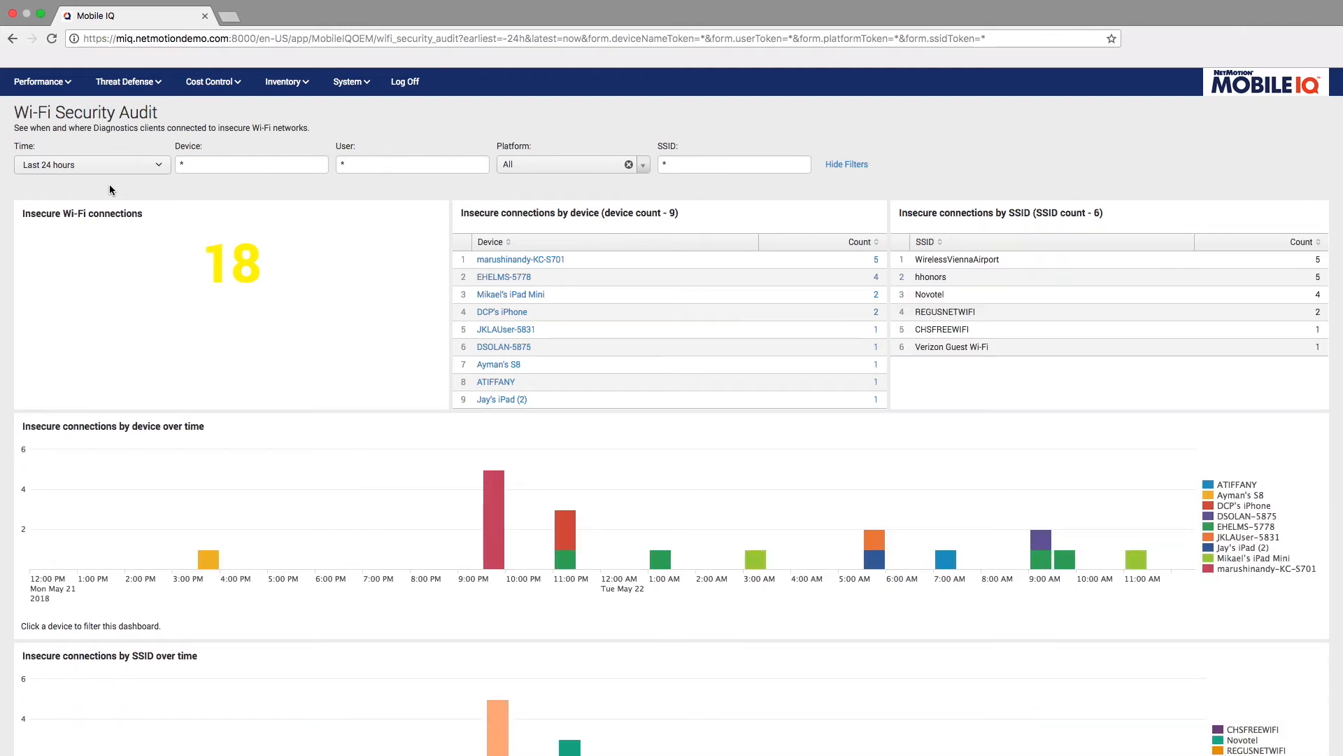
click(212, 81)
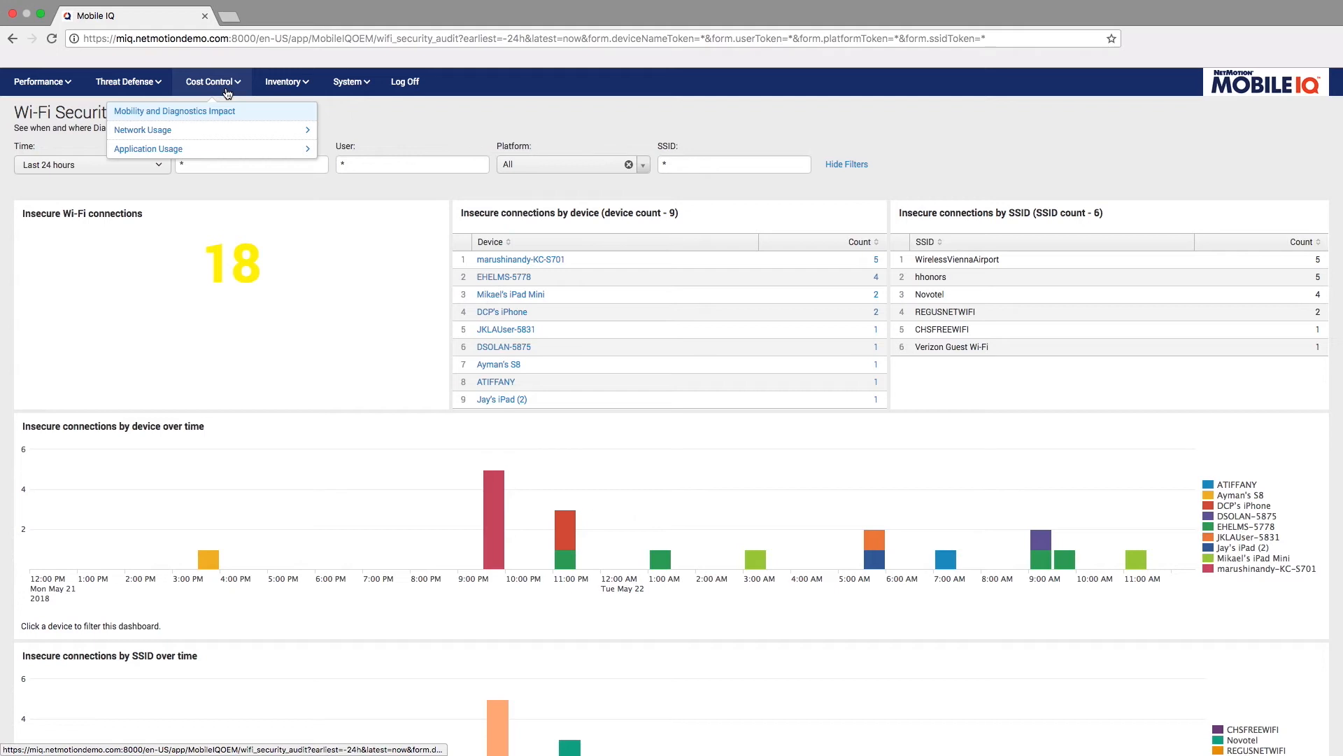
Show Mobility and Diagnostics Impact and scroll through disruptions avoided, minutes saved and security metrics
click(173, 110)
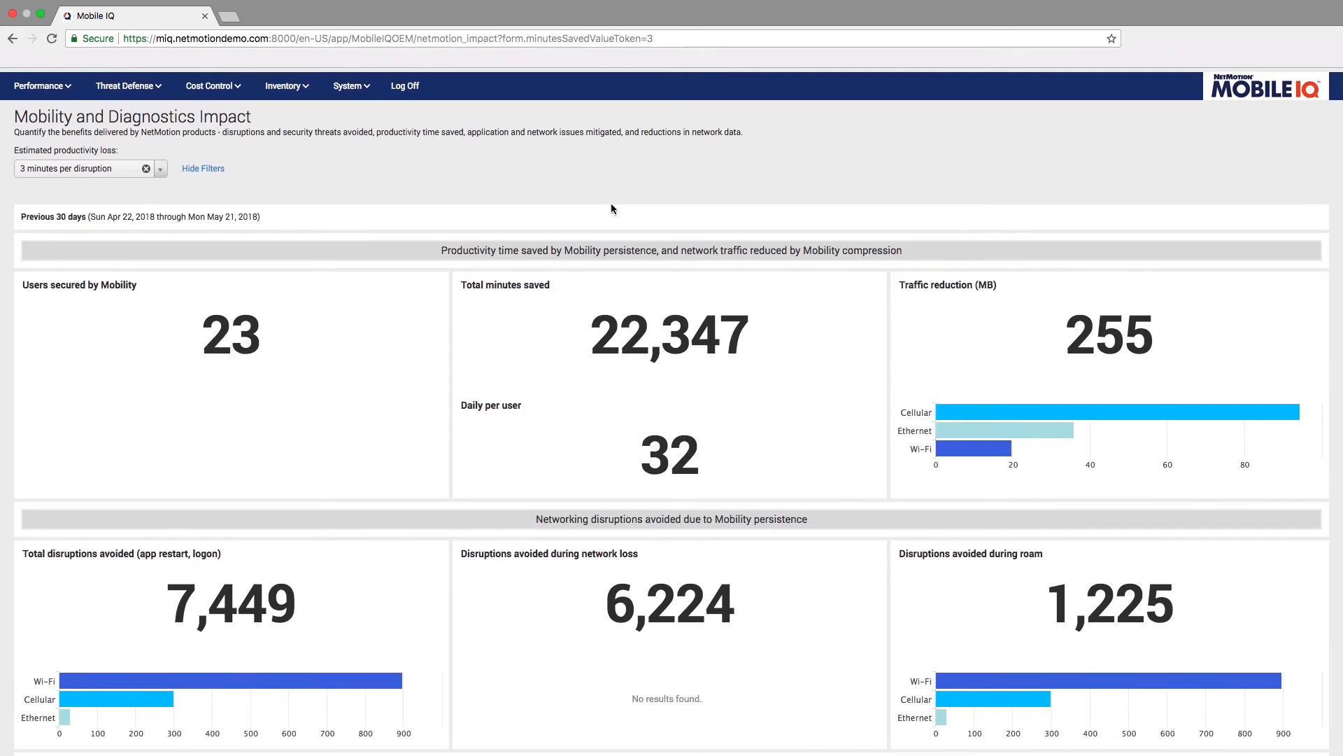
scroll(down, 3)
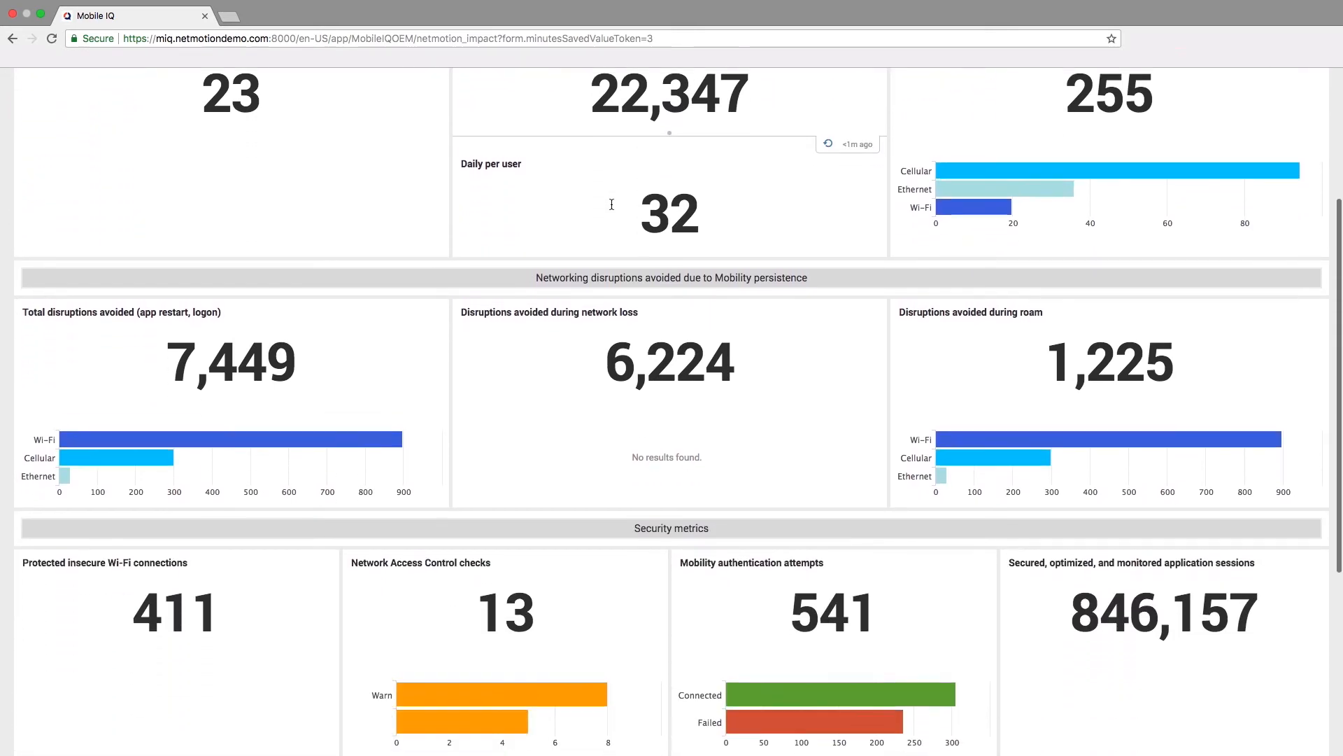
scroll(down, 3)
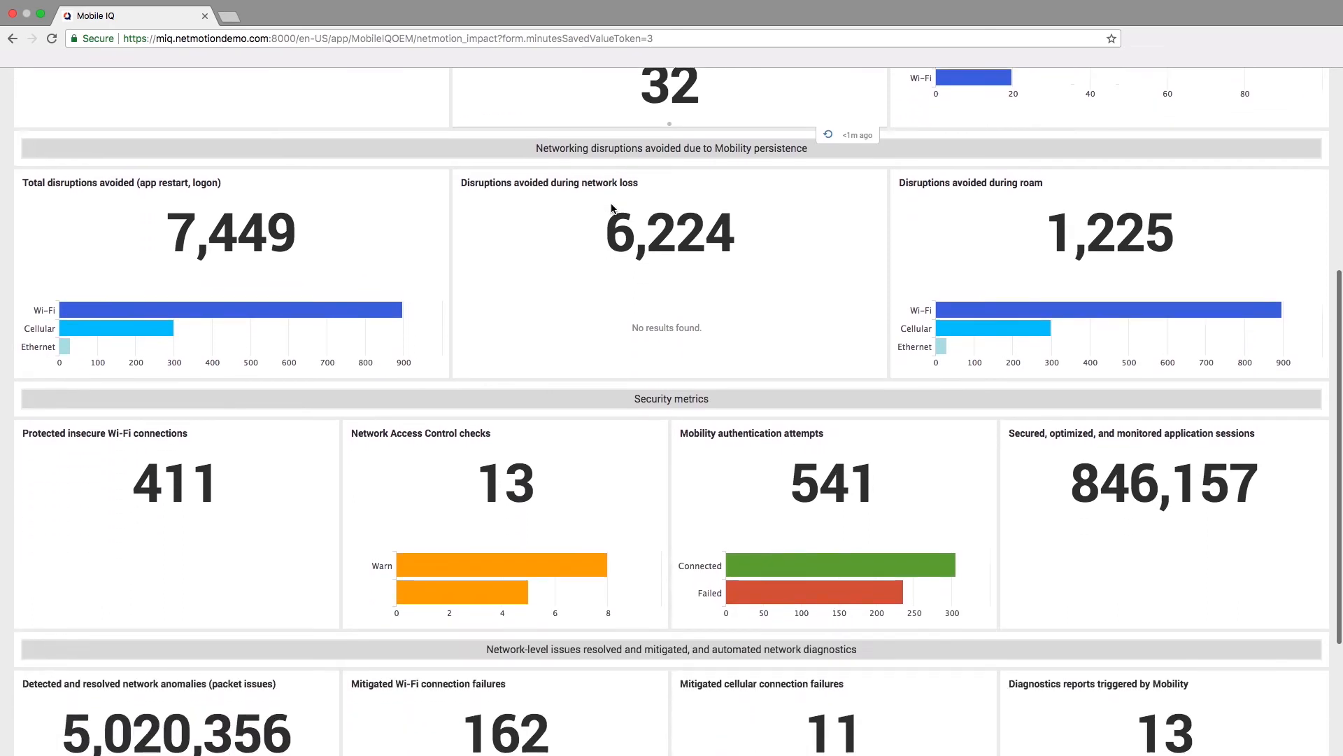
scroll(down, 3)
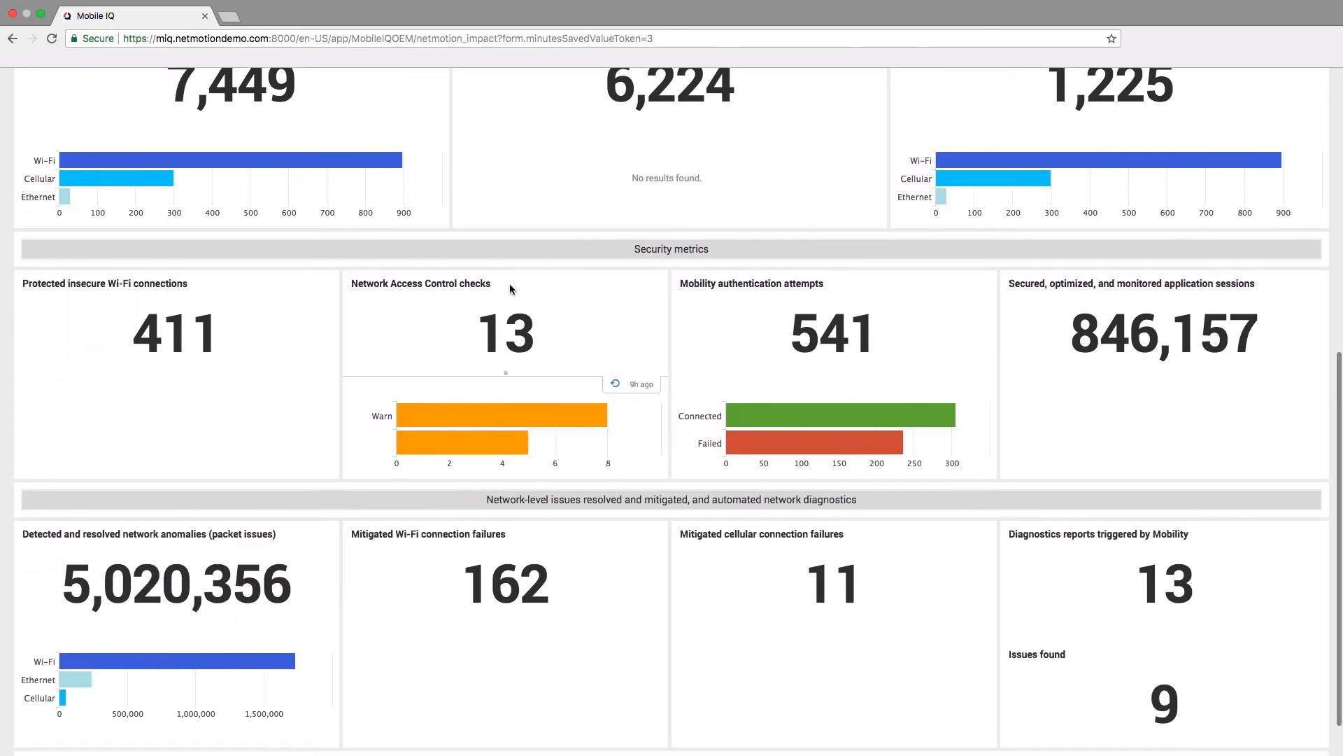
mouse_move(658, 313)
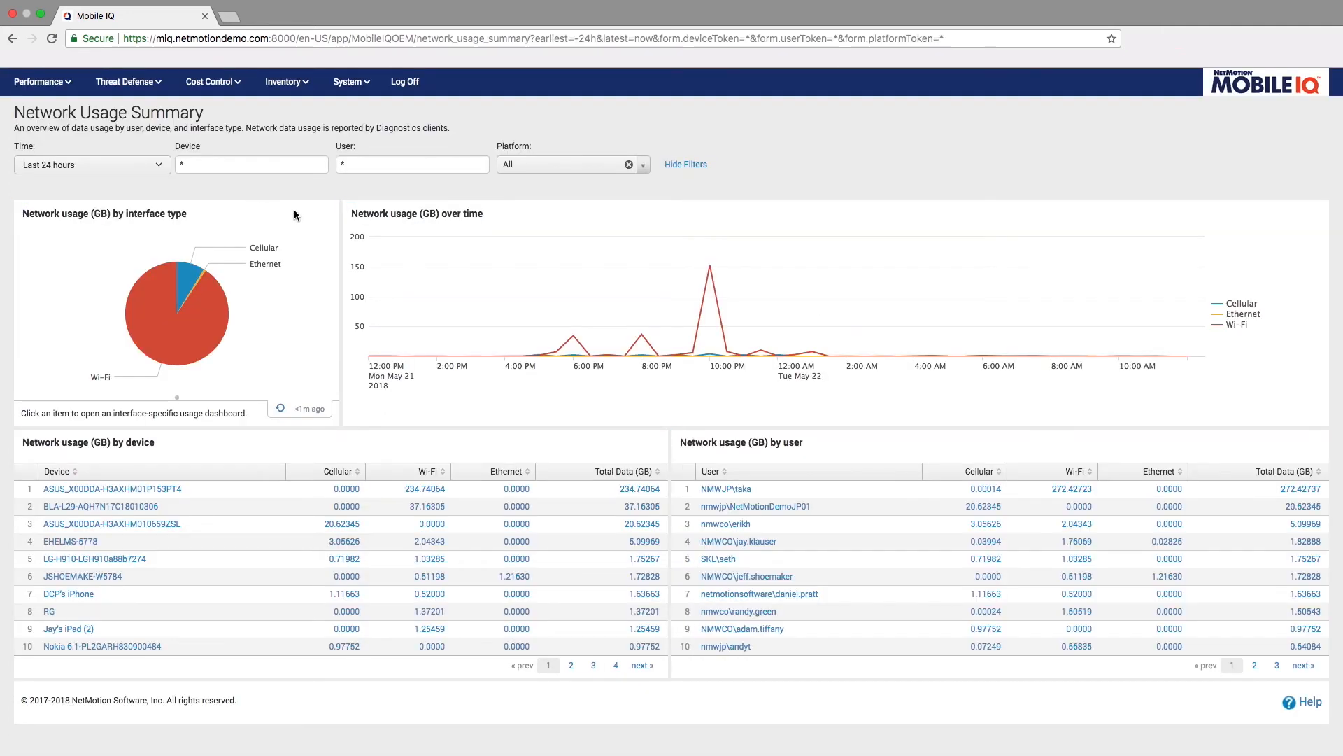
mouse_move(259, 221)
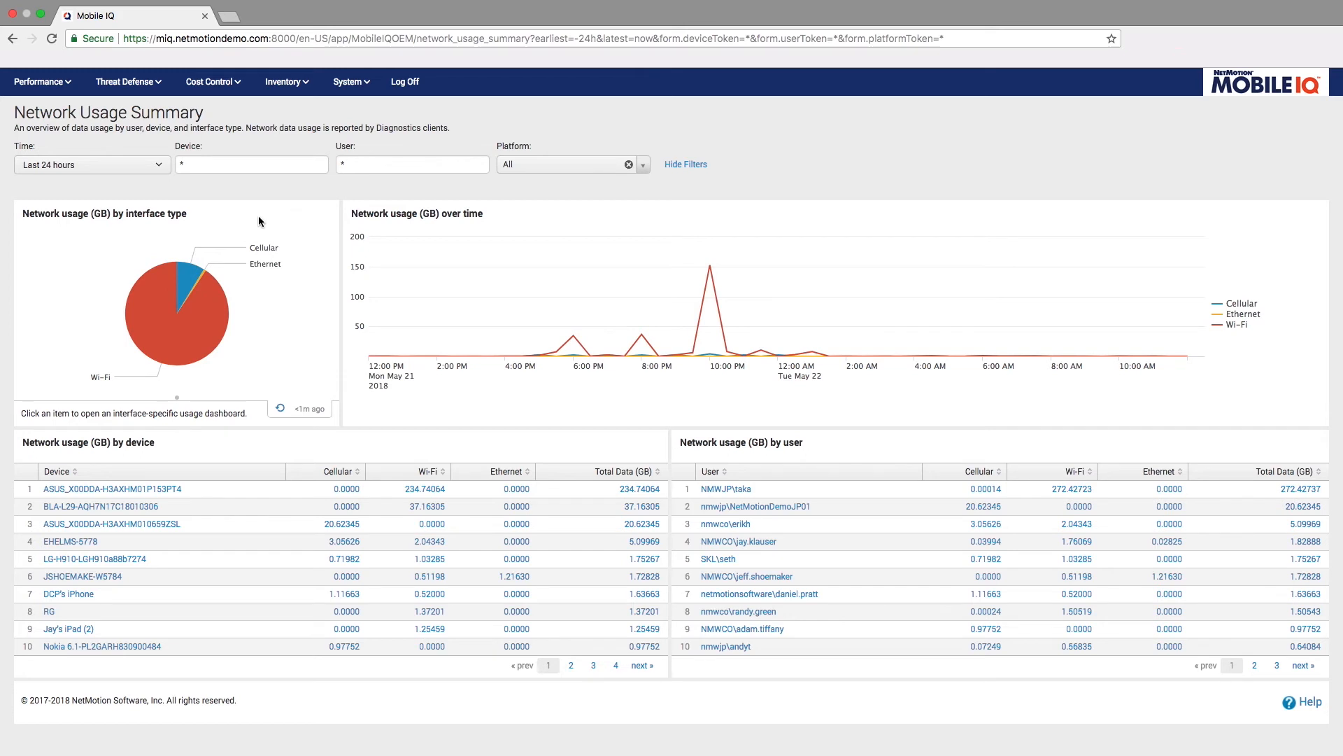
mouse_move(196, 283)
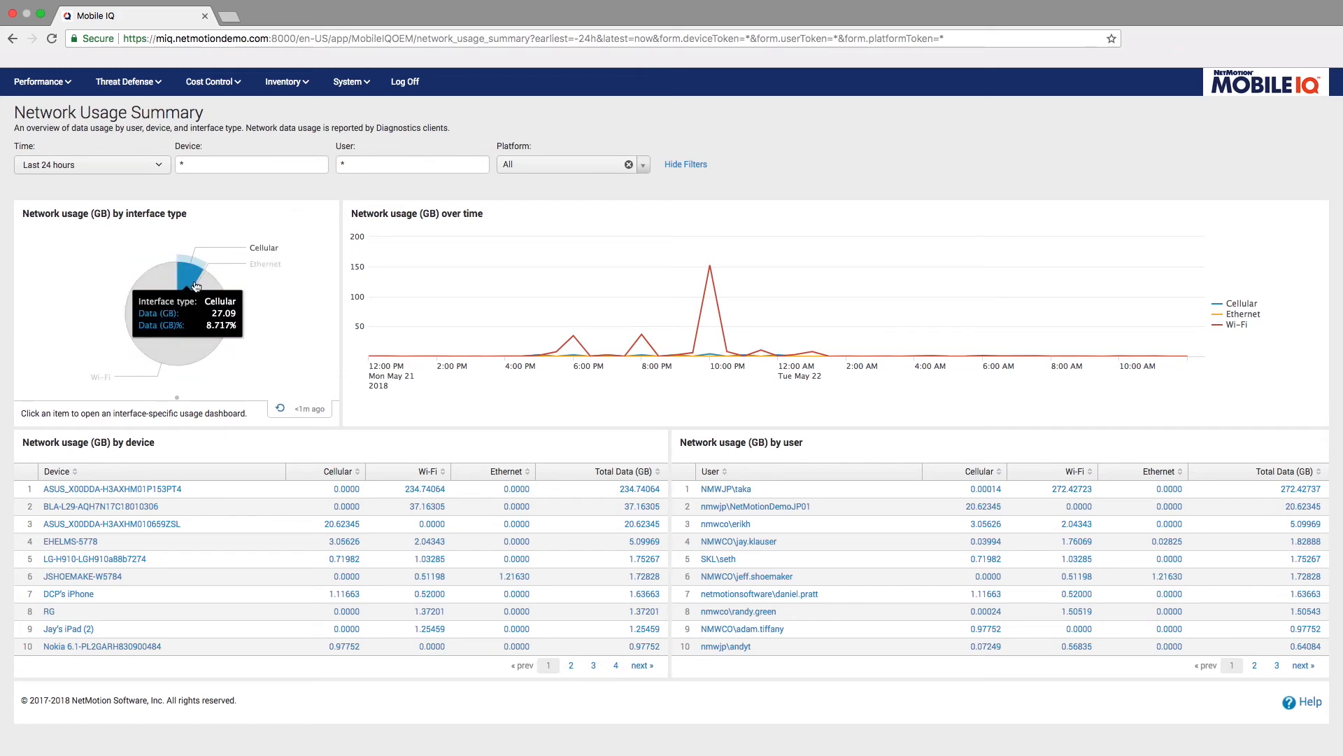
mouse_move(456, 449)
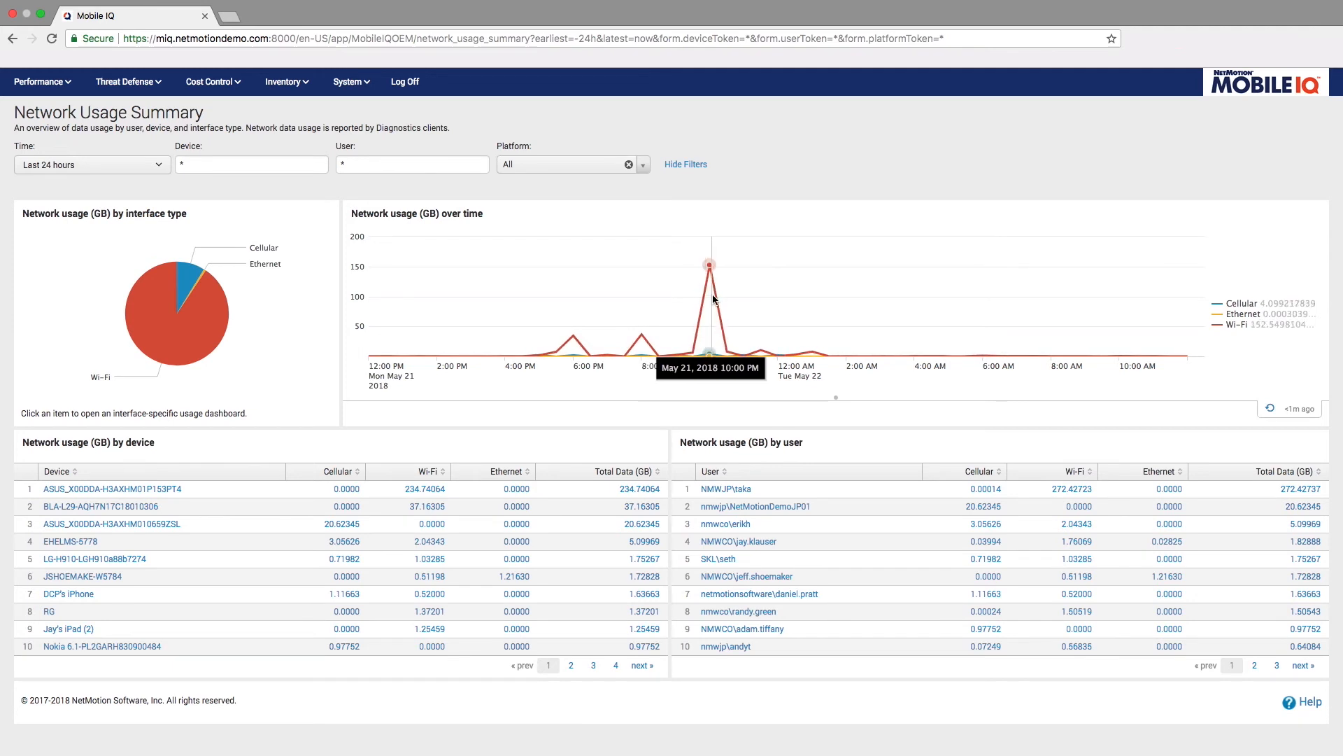
mouse_move(189, 350)
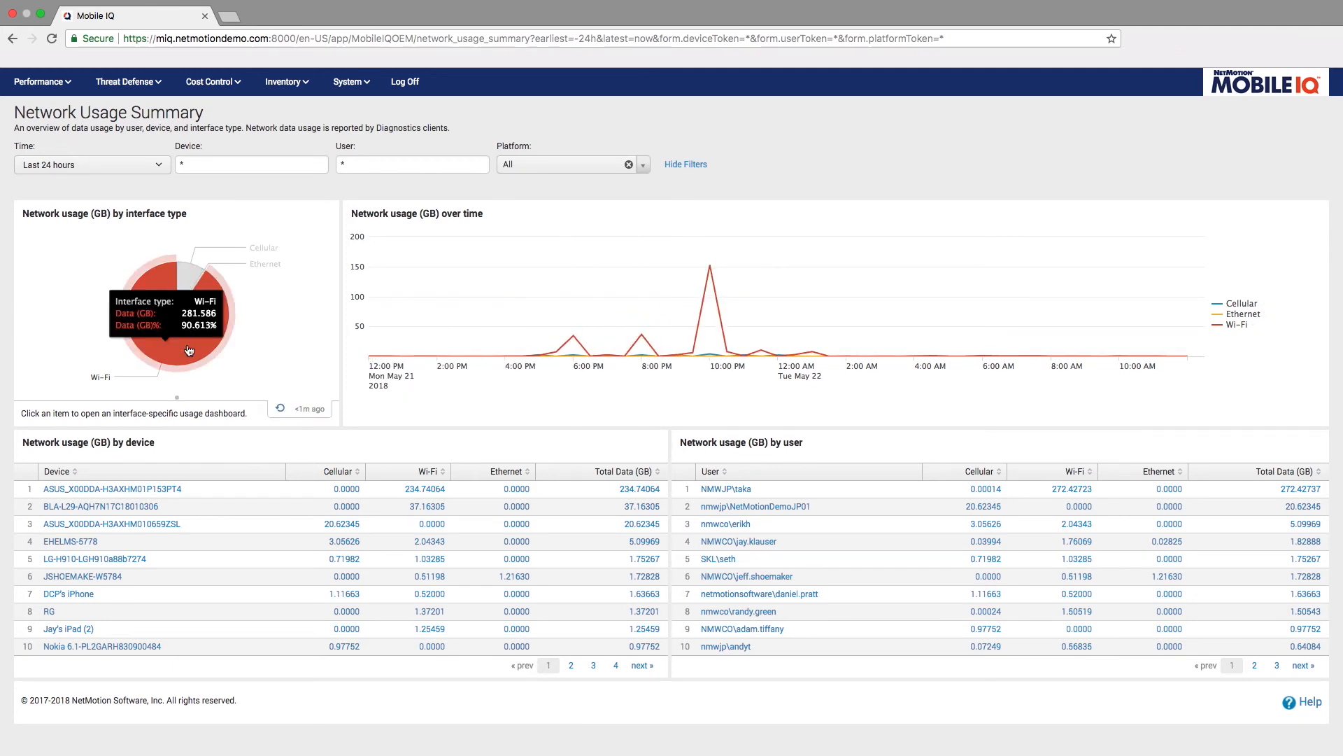
Drill into the Wi-Fi slice to show Wi-Fi Network Usage: 23 devices, 281.57 GB
click(189, 350)
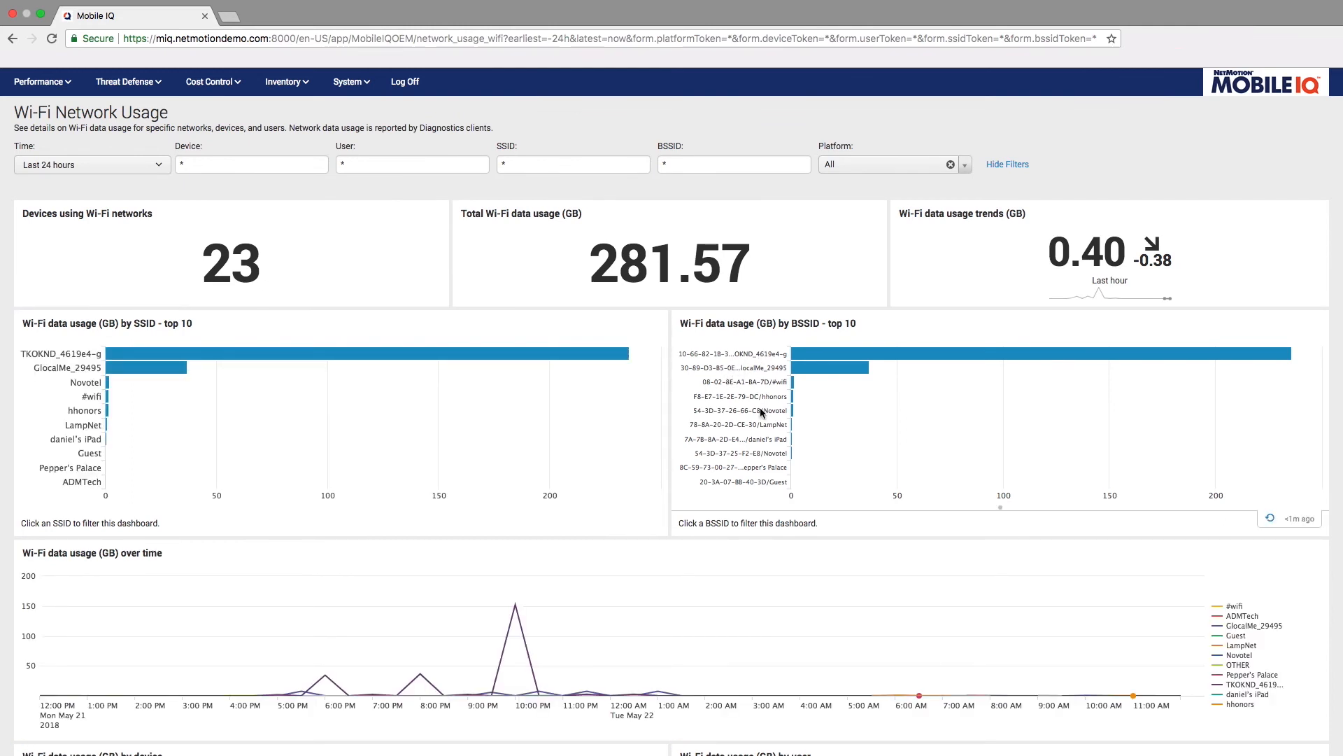
Scroll the Wi-Fi Network Usage panels, then switch to the Highest Application Usage dashboard under Cost Control
scroll(down, 3)
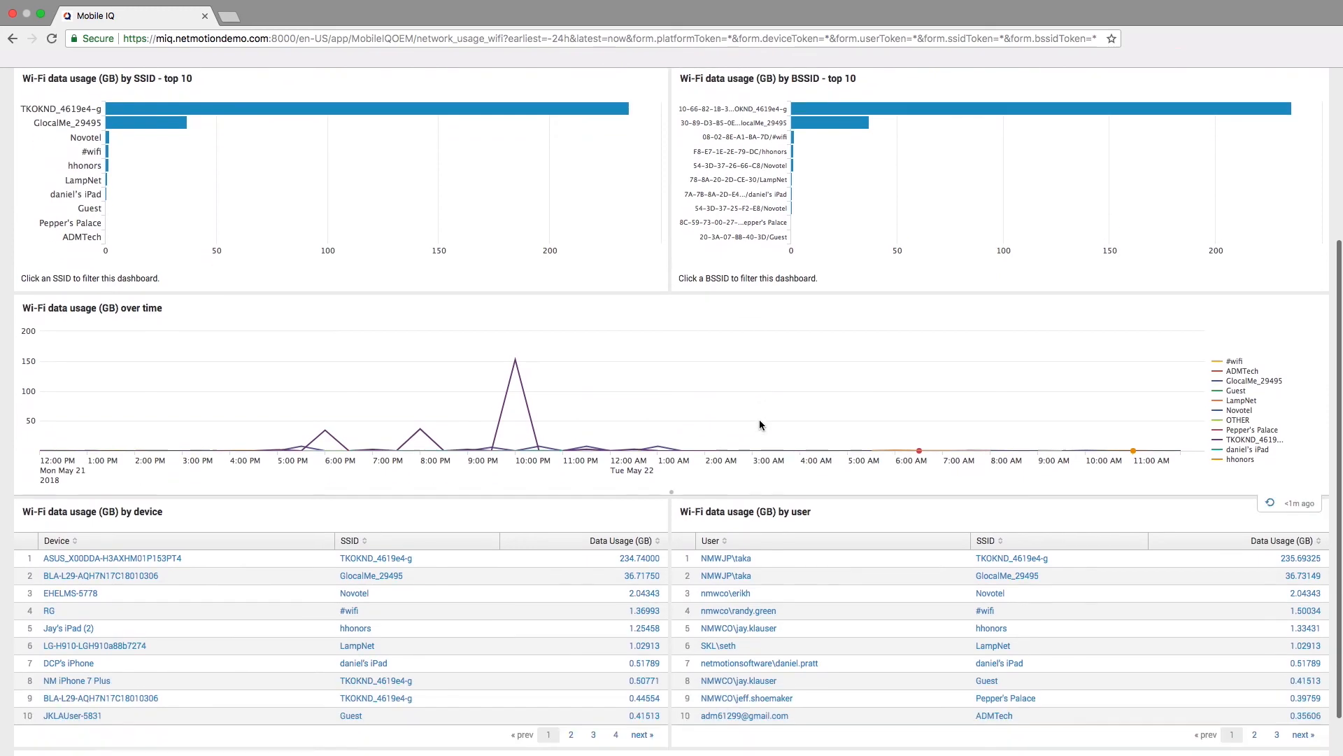
mouse_move(728, 438)
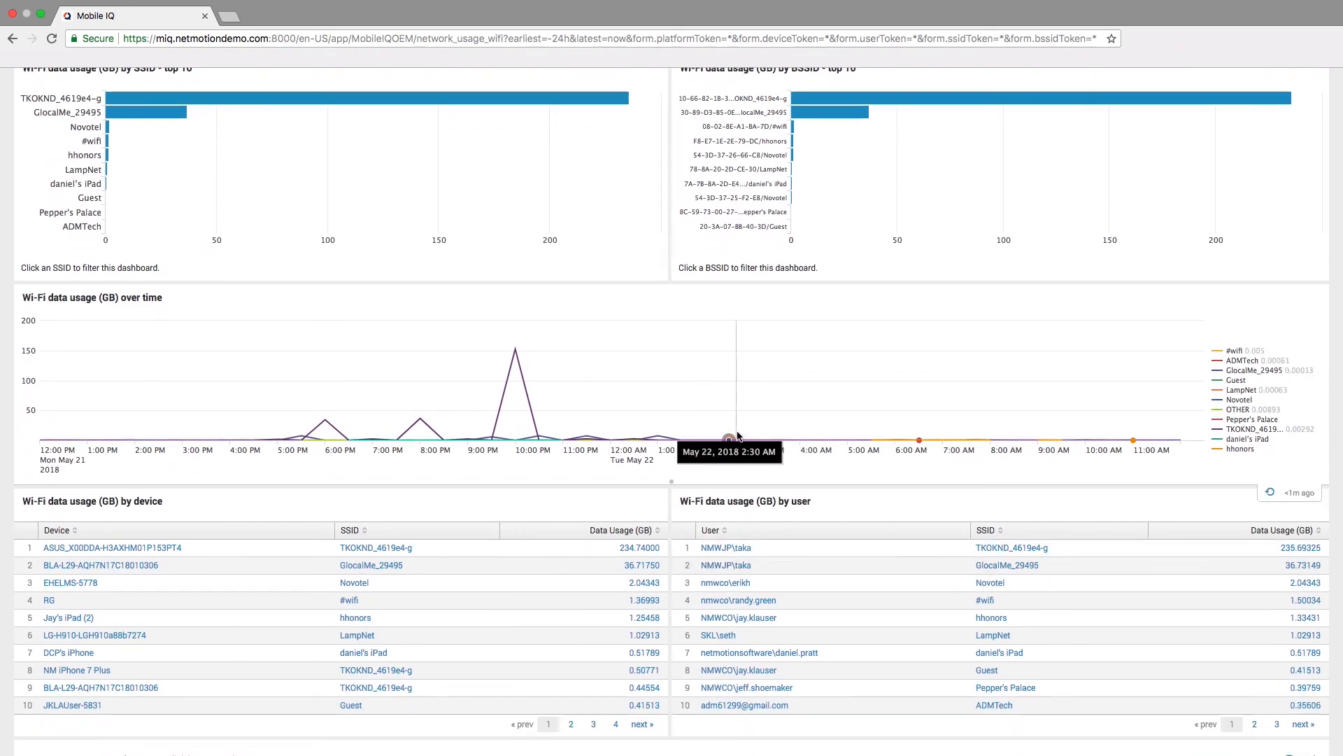
click(208, 81)
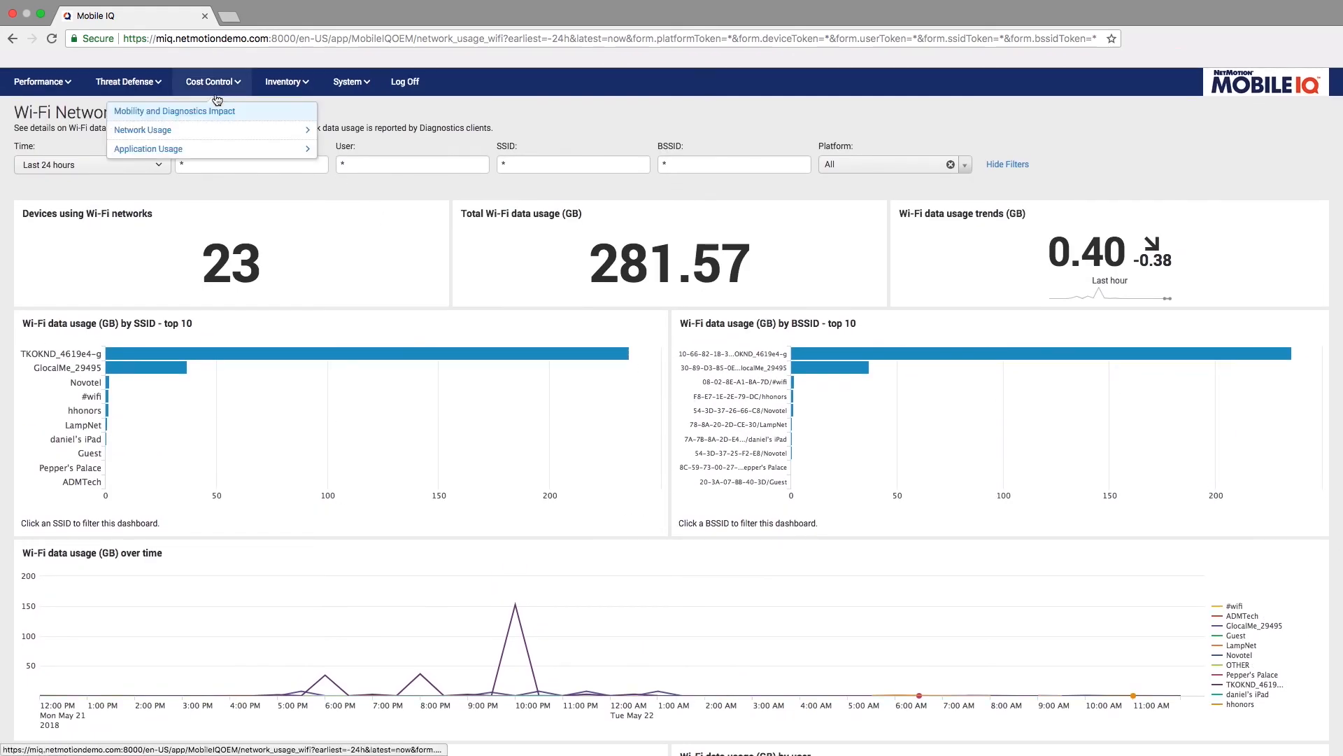
click(146, 149)
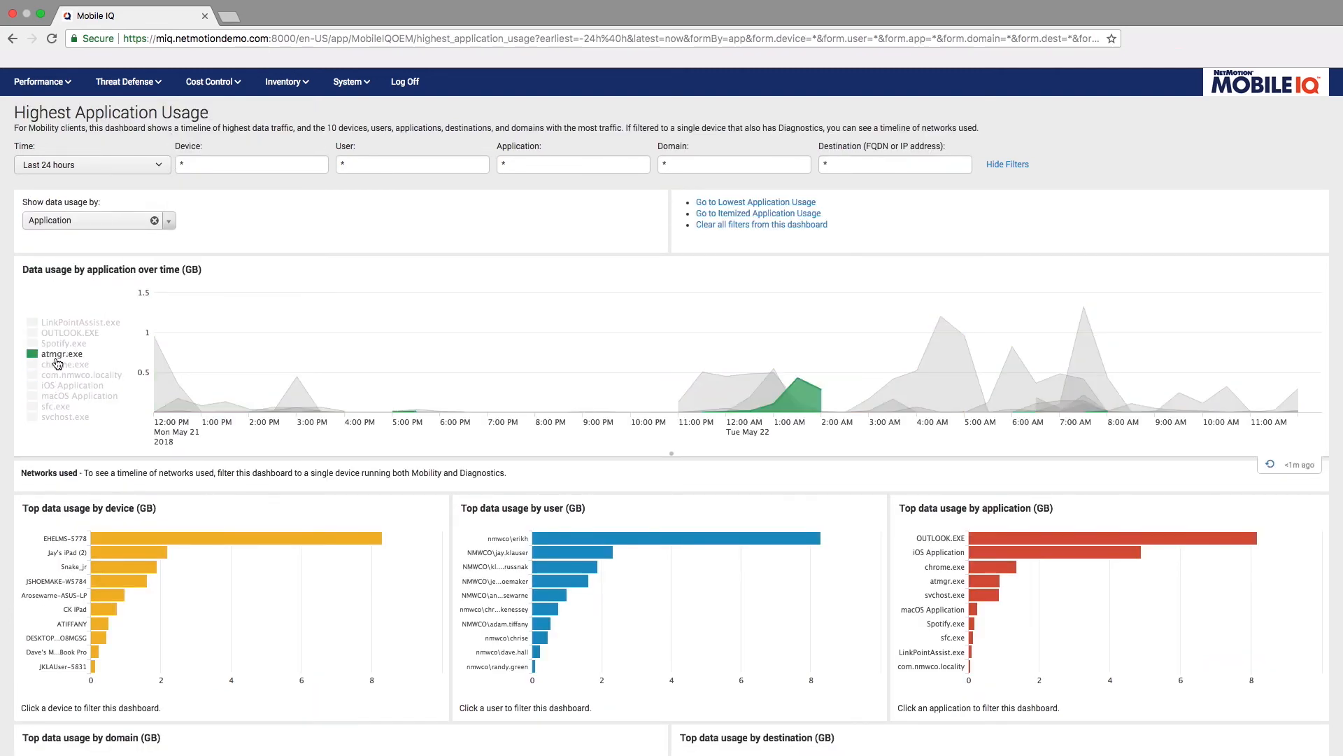
Show all ten applications, including OUTLOOK.EXE, chrome.exe and svchost.exe, on the usage-over-time chart
click(170, 220)
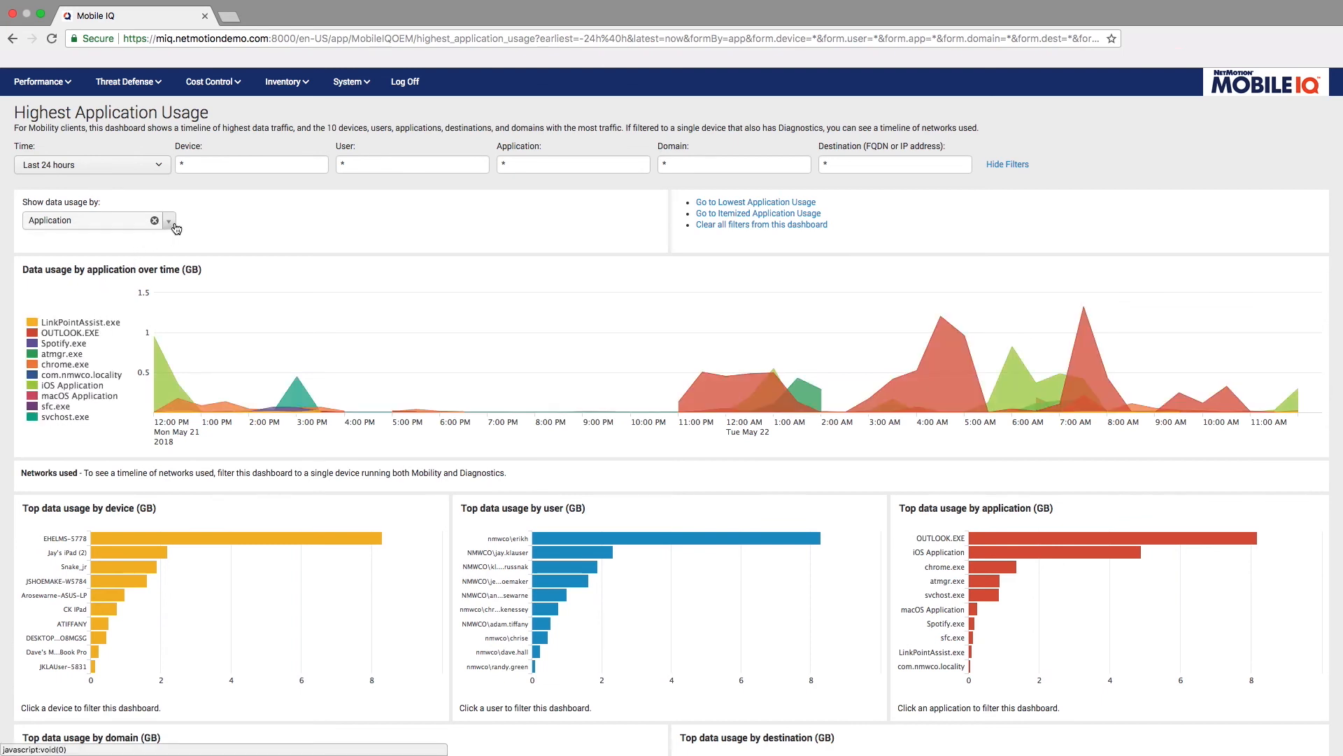